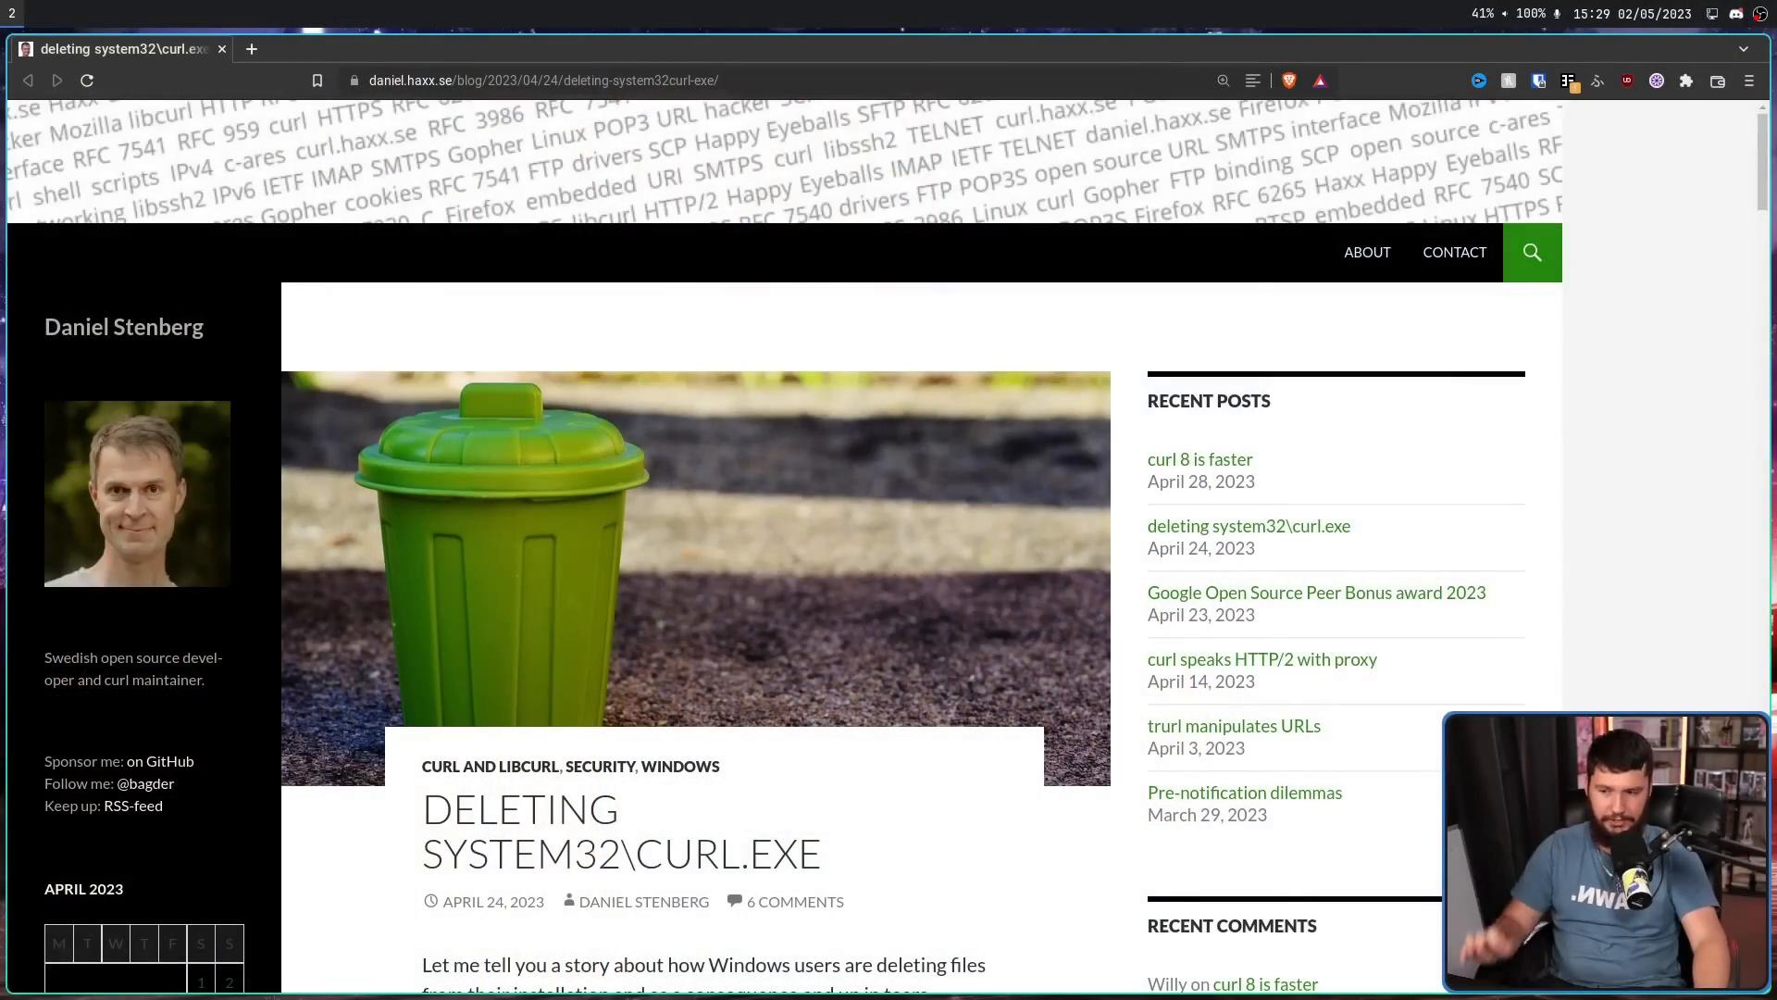
# - Scroll down the 'deleting system32\curl.exe' article toward the 'Microsoft curls too' link
pyautogui.scroll(-3)
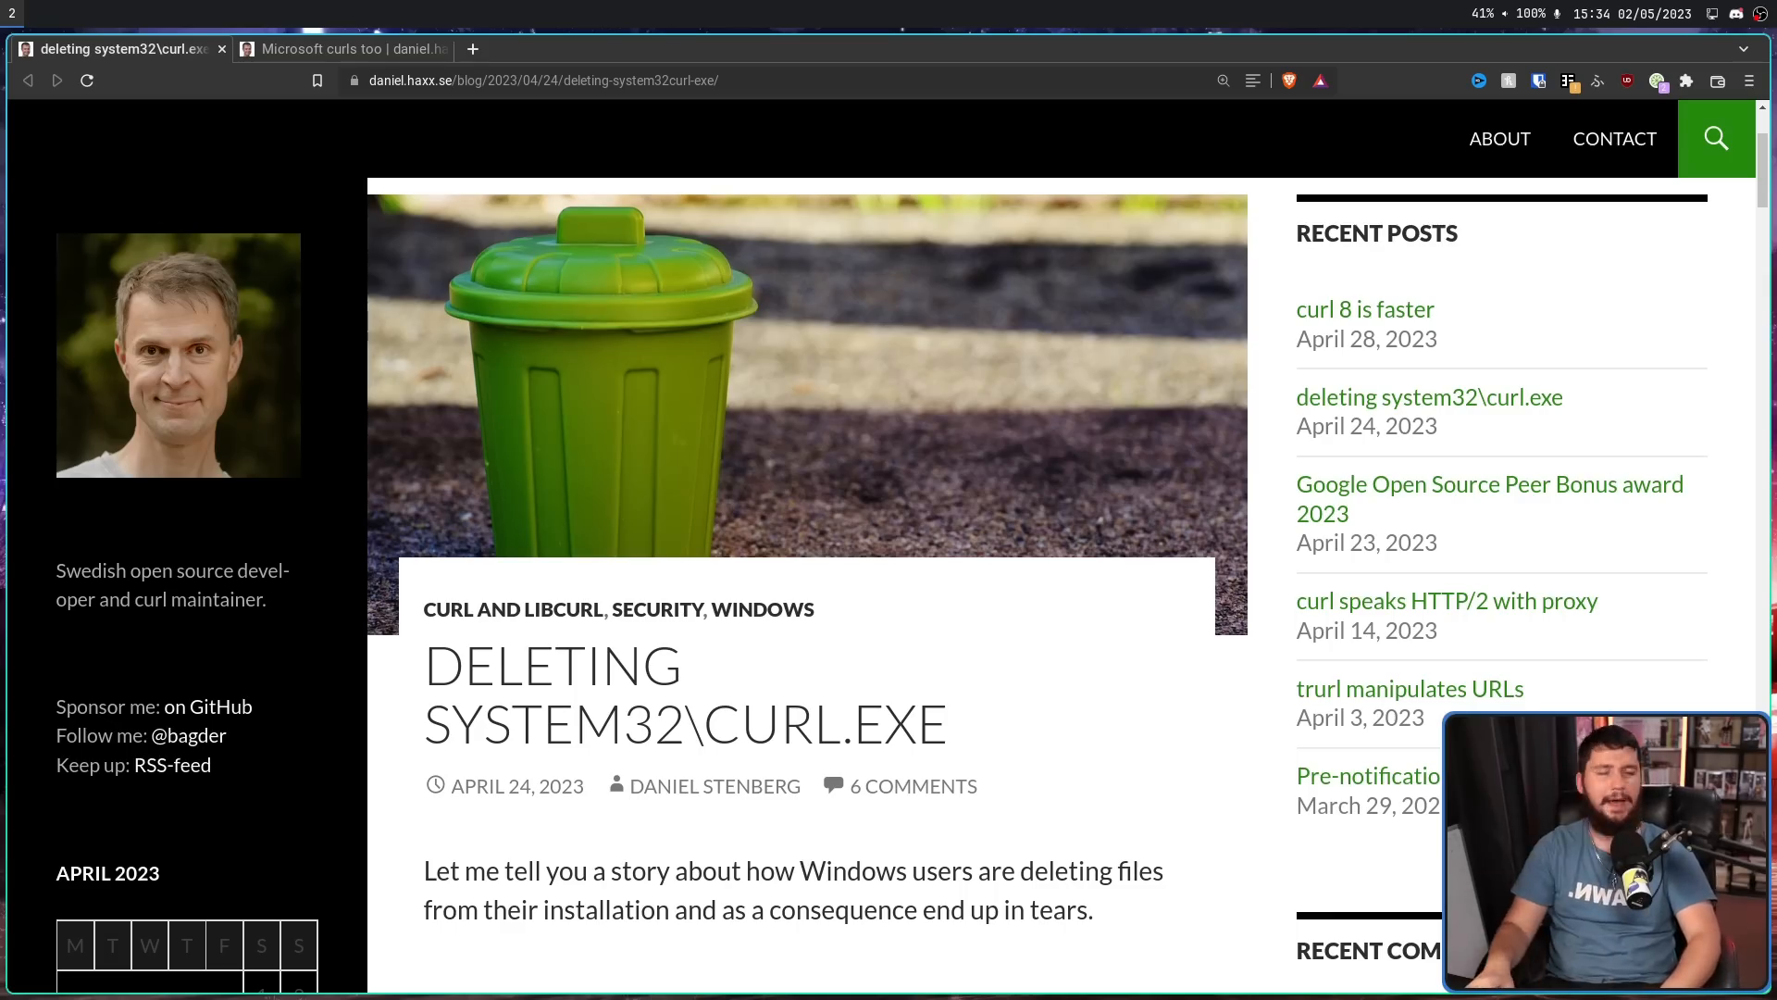
# - Switch to the 'Microsoft curls too' post and scroll through it
pyautogui.click(346, 48)
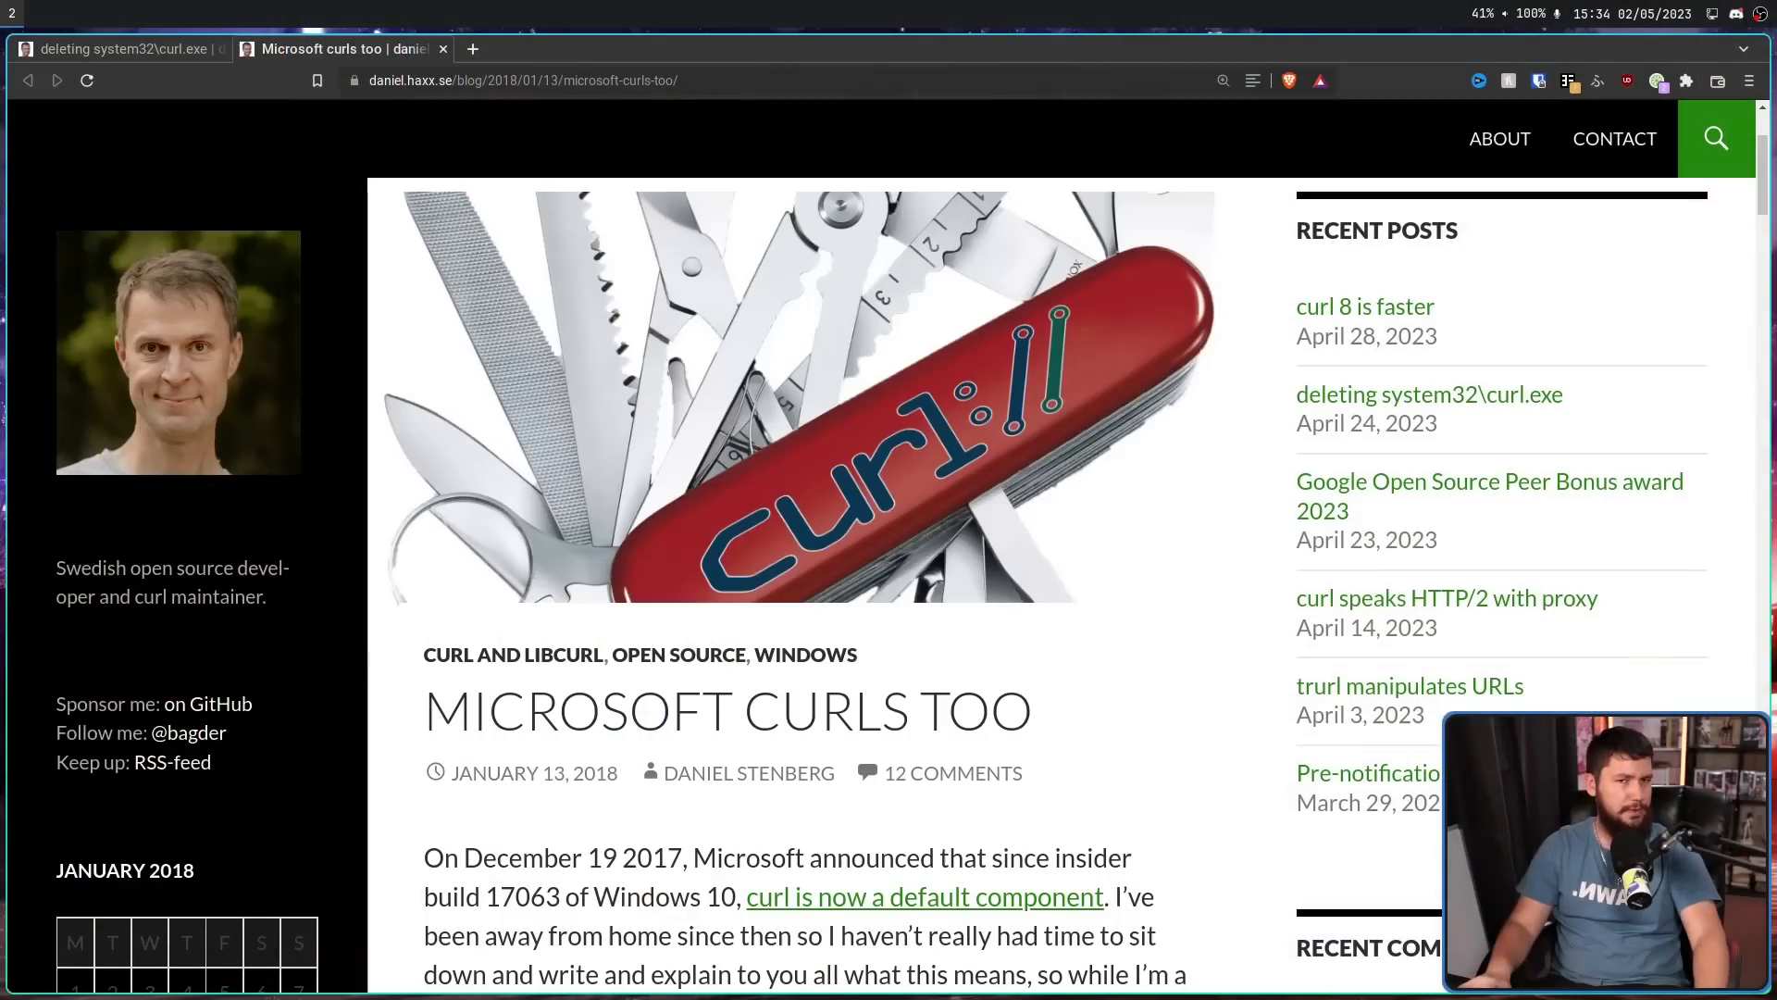
pyautogui.scroll(-3)
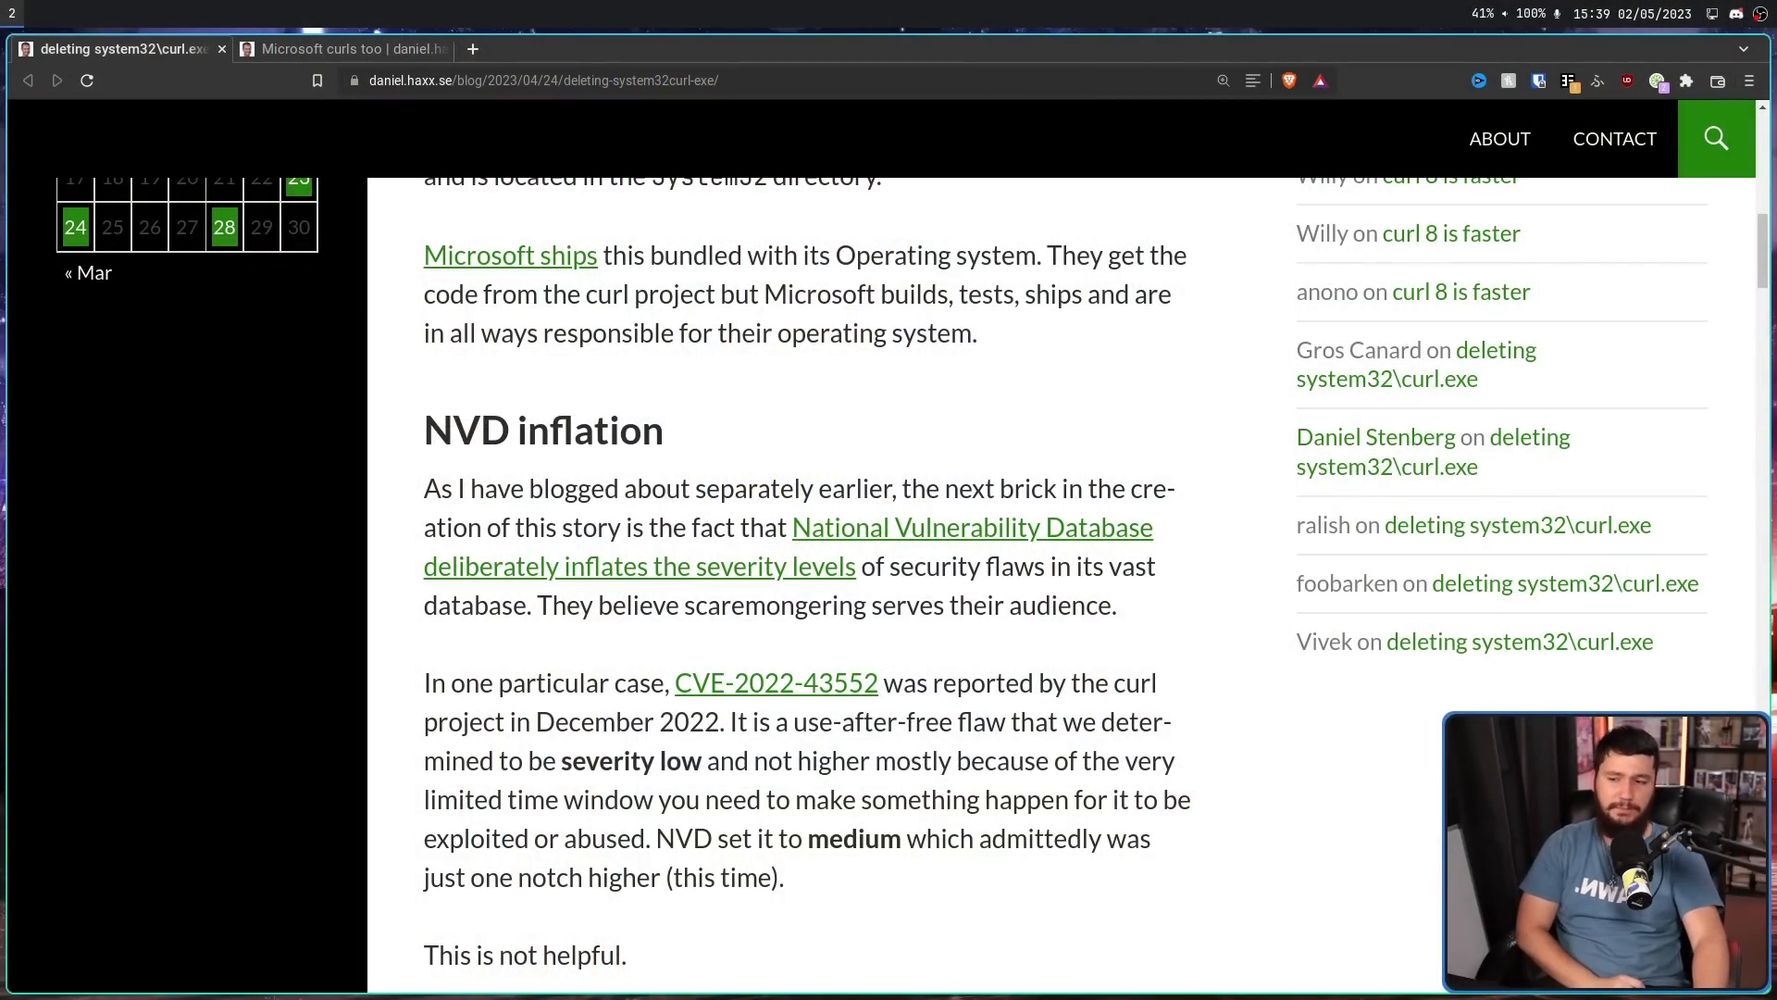
# - Open the CVE-2022-43552 curl.se advisory in a new tab, then return to the article
pyautogui.rightClick(776, 683)
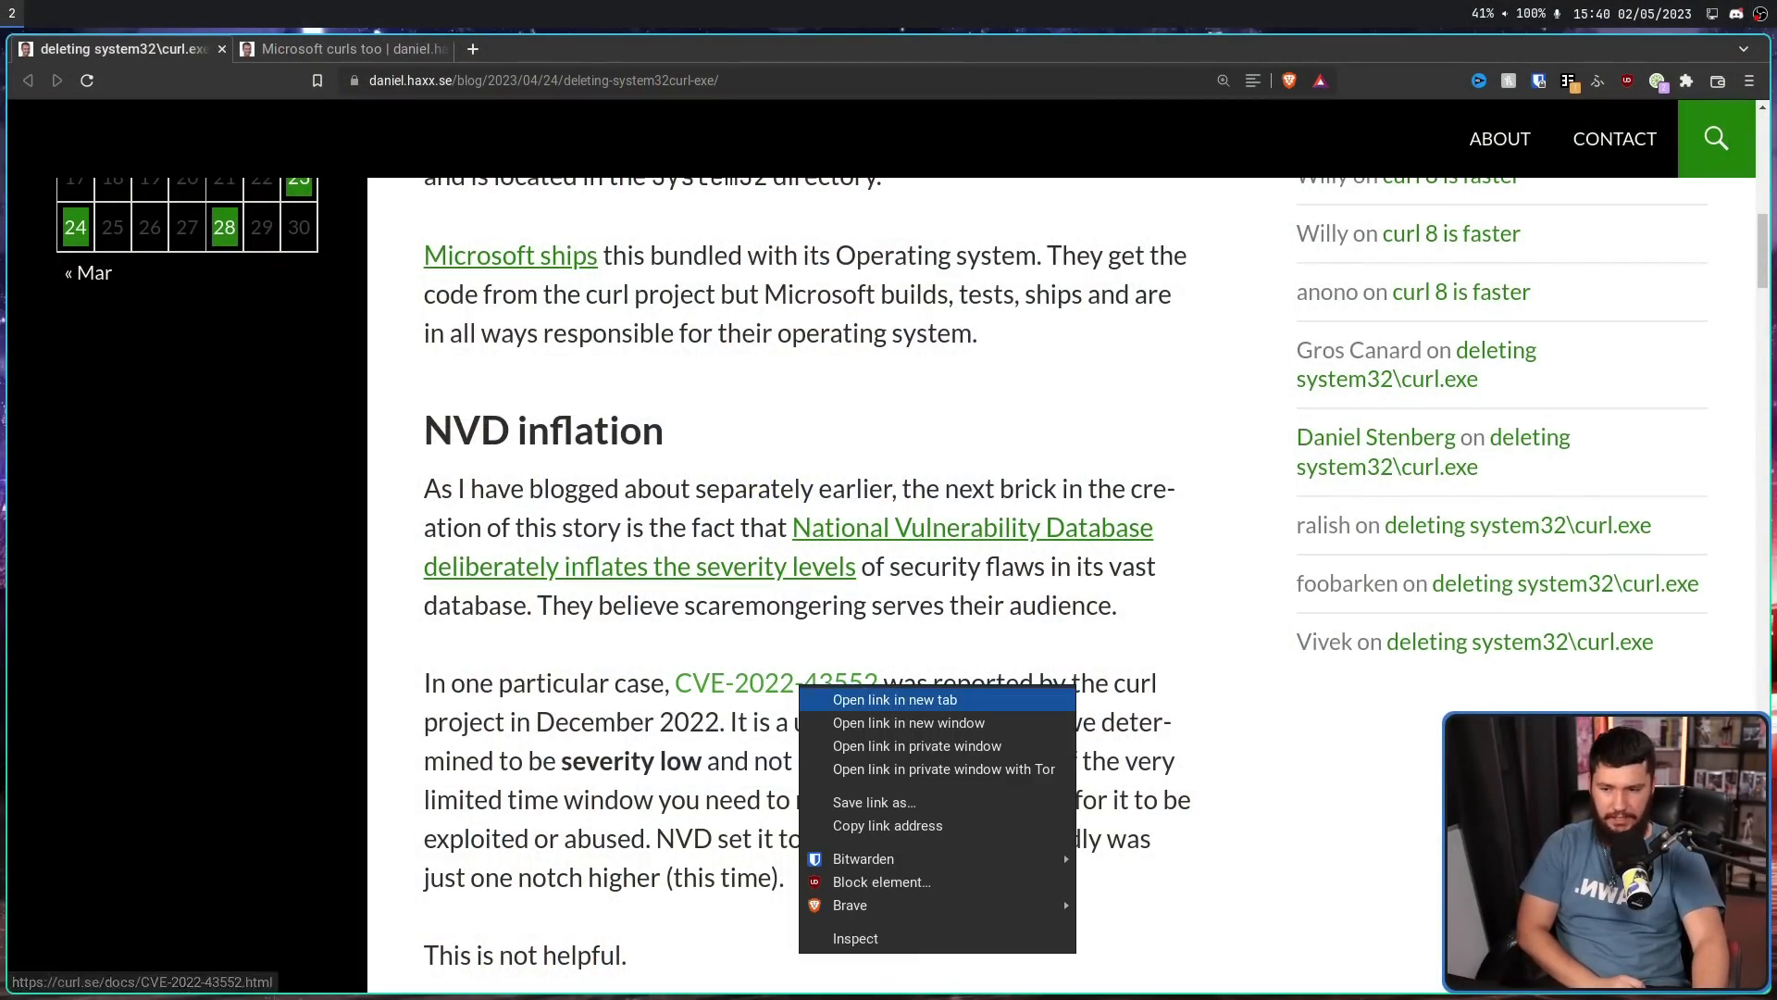
pyautogui.click(894, 700)
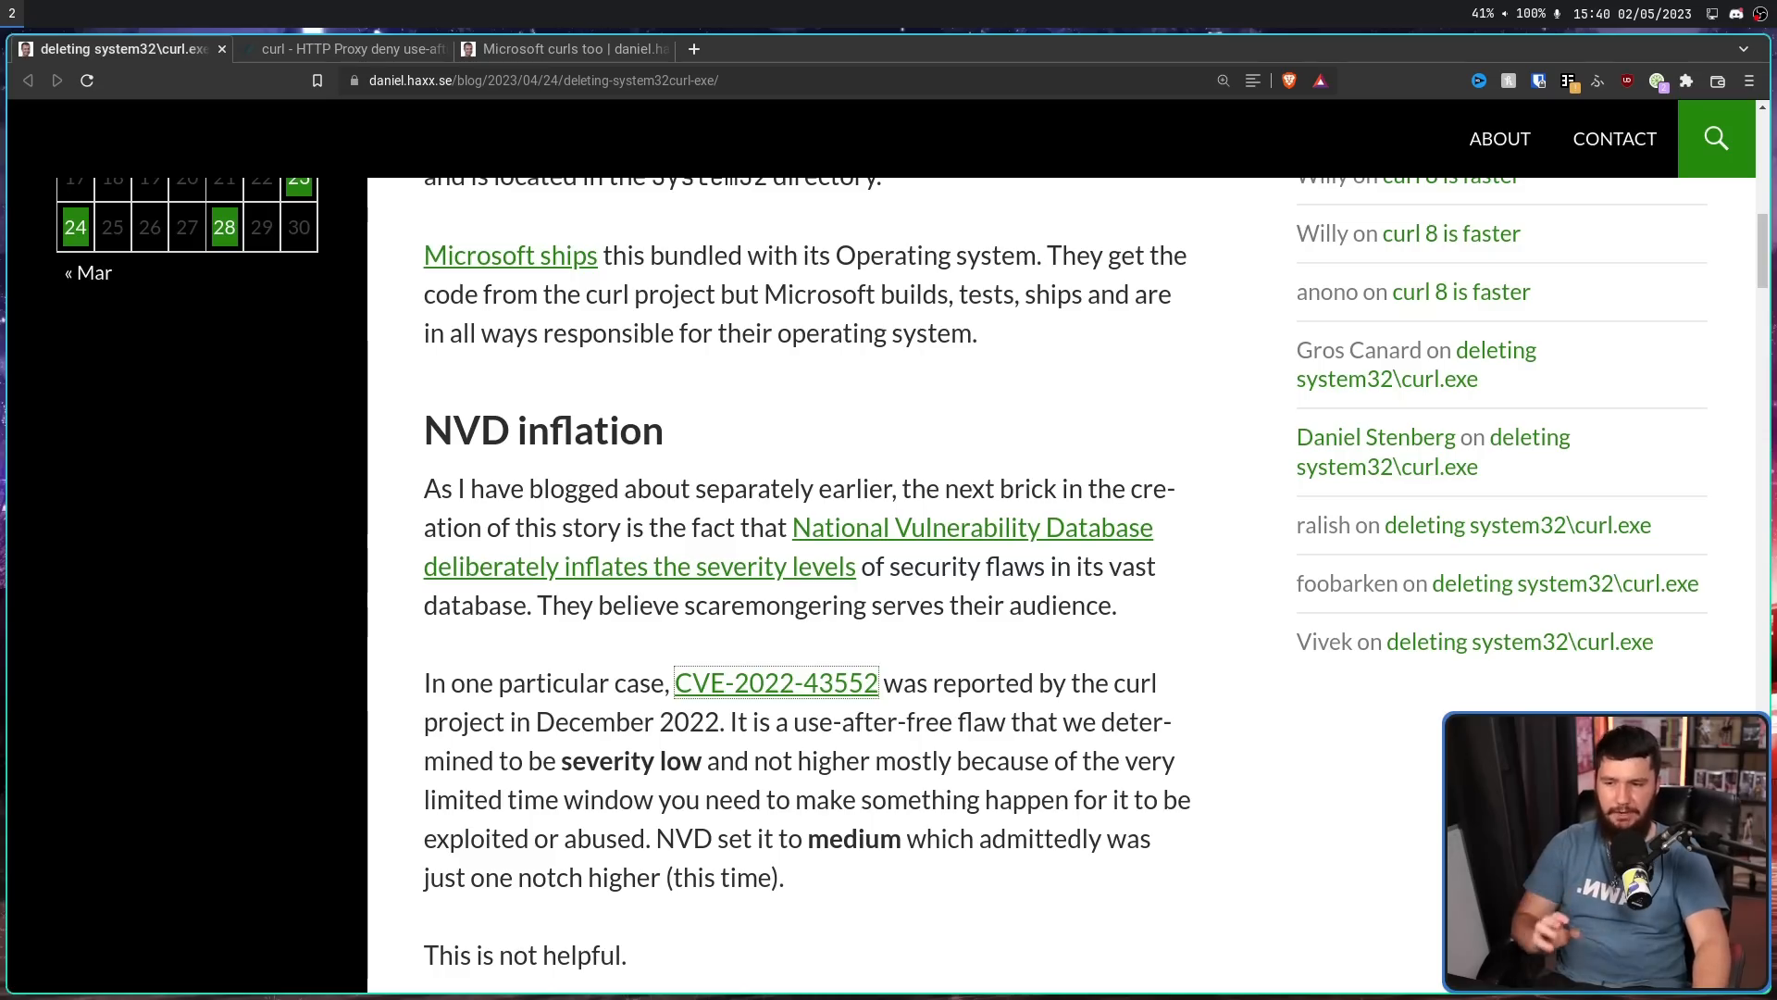
pyautogui.moveTo(972, 528)
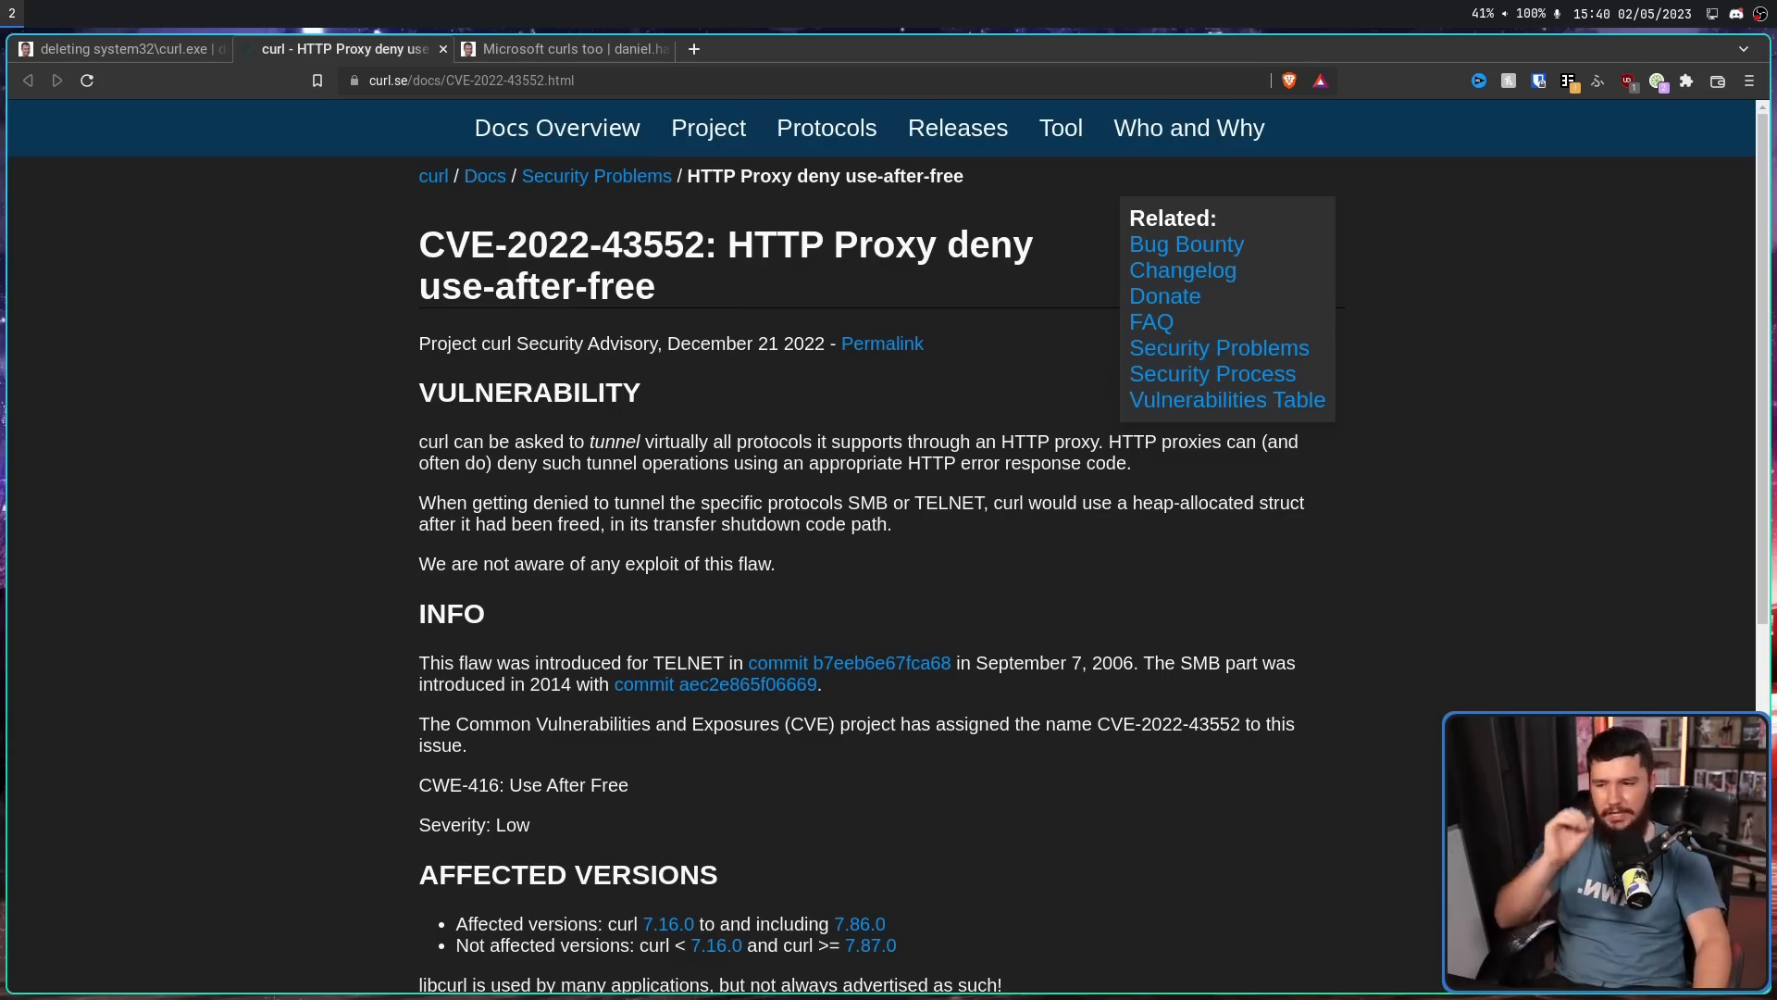
pyautogui.click(122, 48)
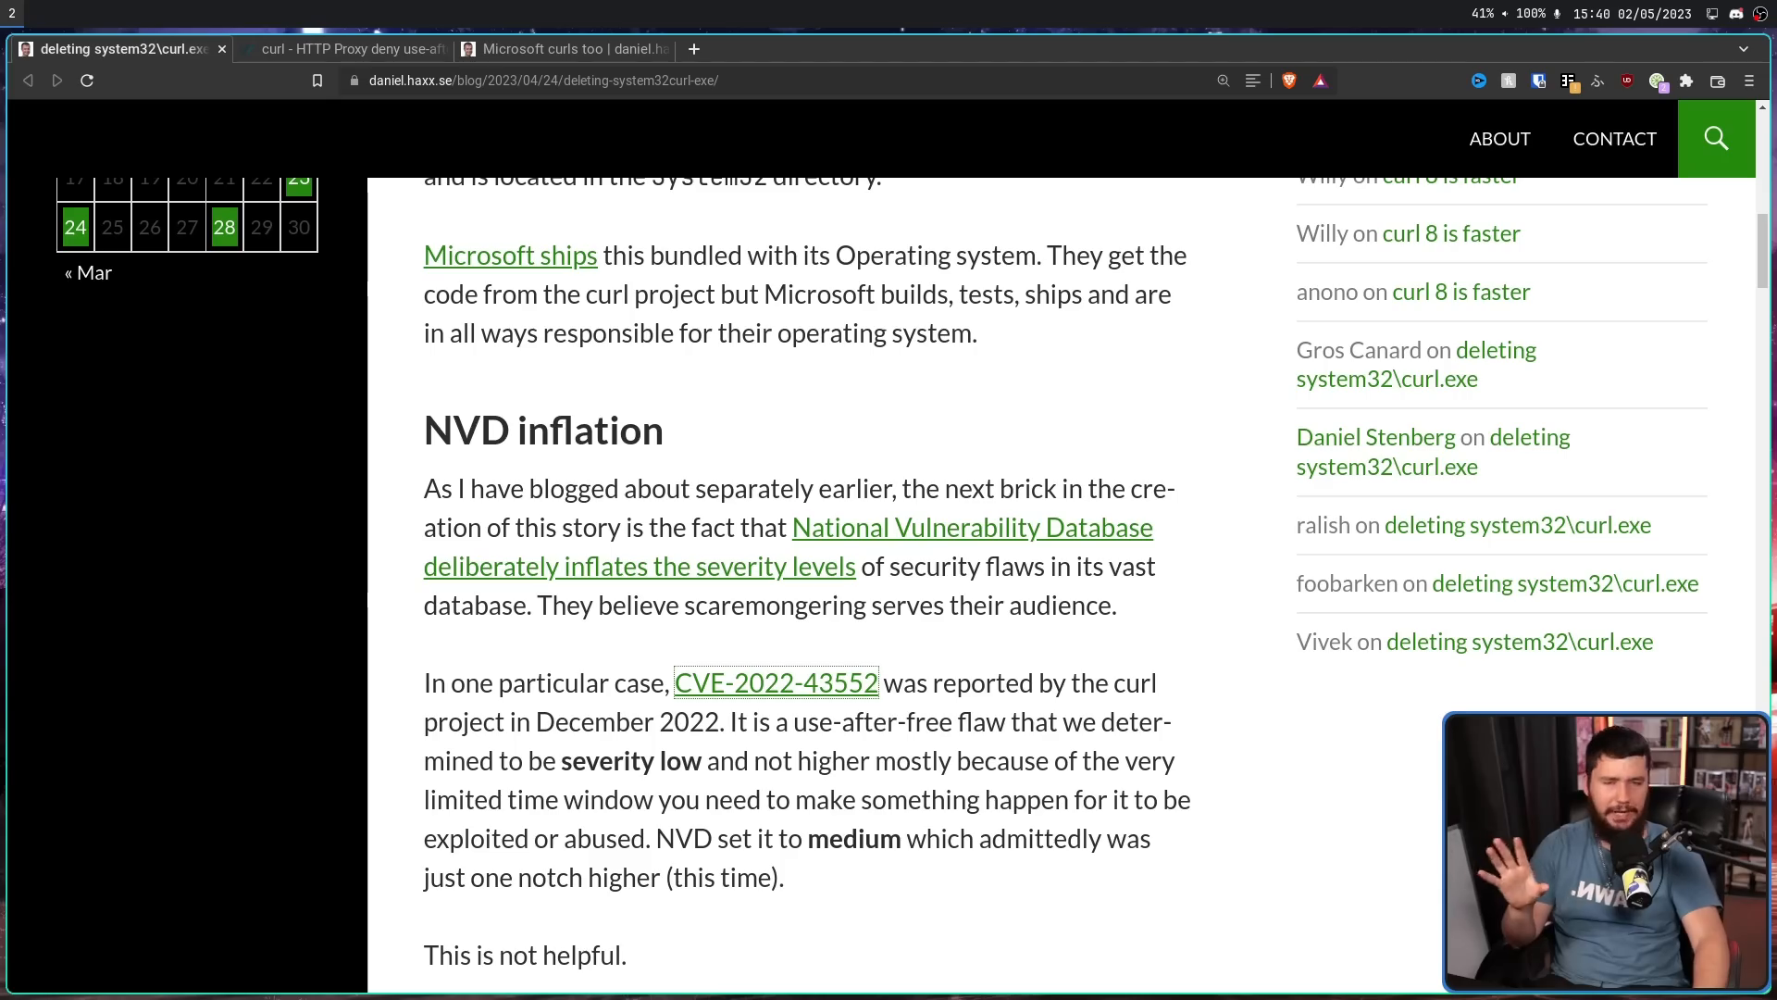
pyautogui.moveTo(970, 527)
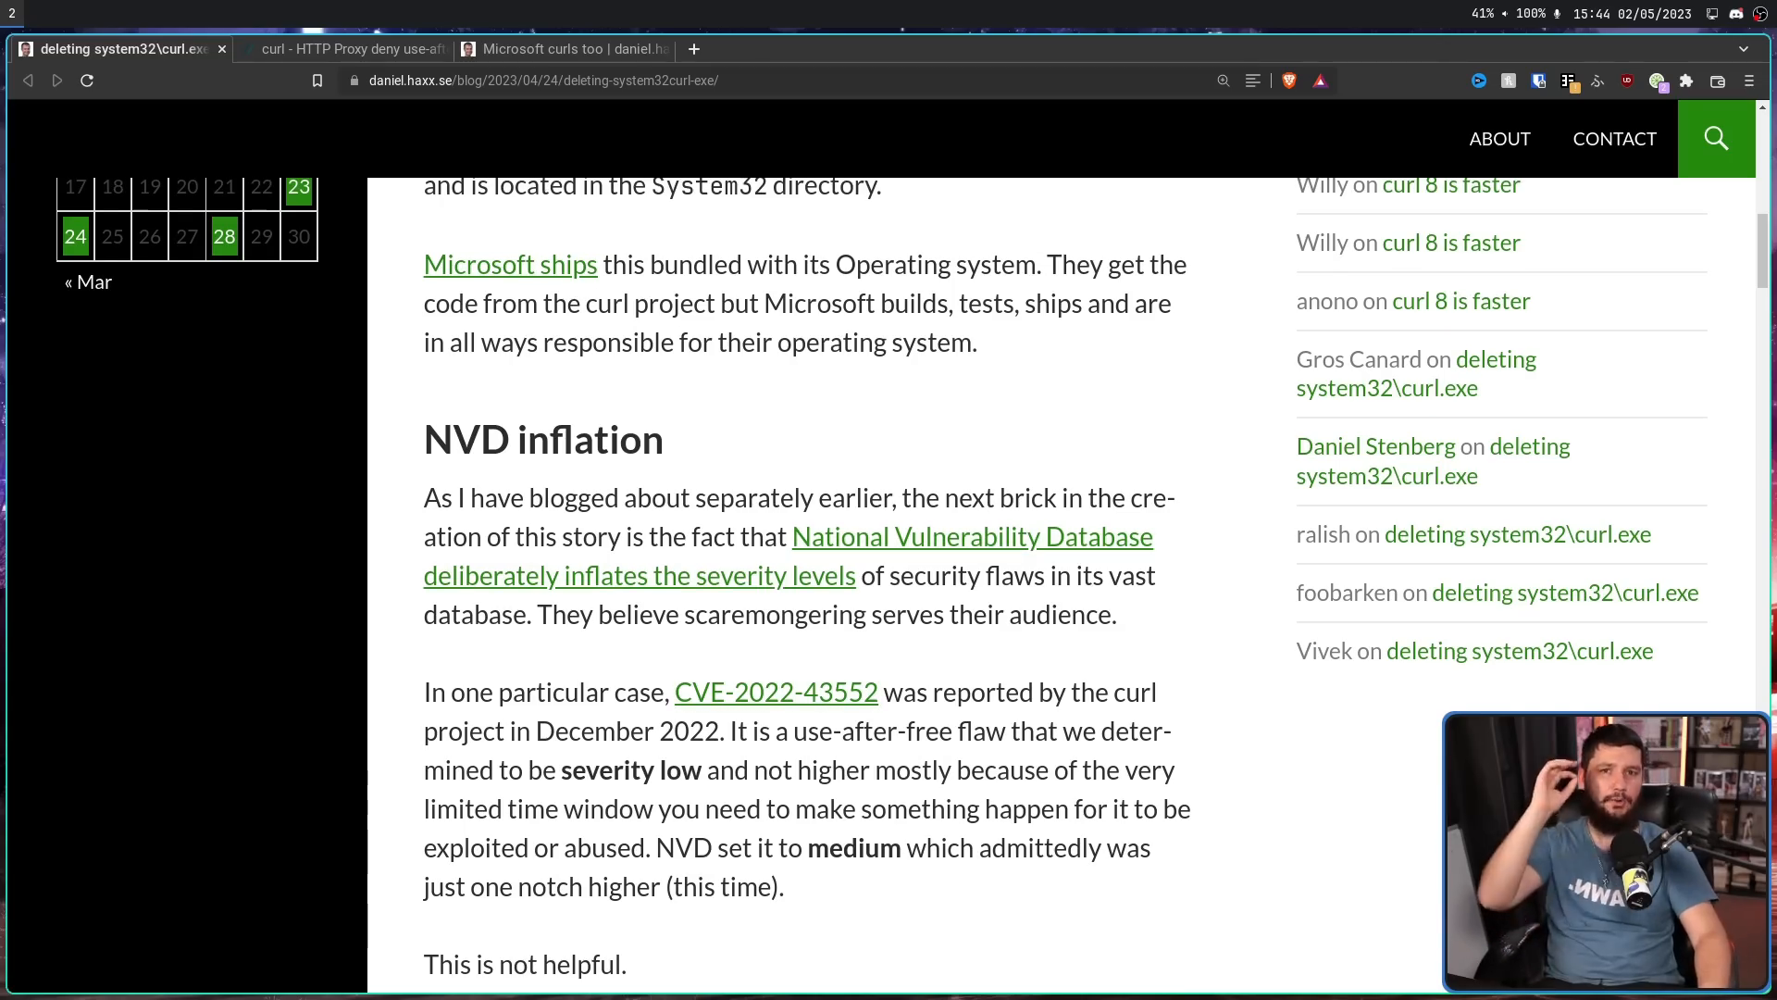
# - Scroll to the Nessus plugin link, open it in a new tab, and return to the first tab
pyautogui.scroll(-3)
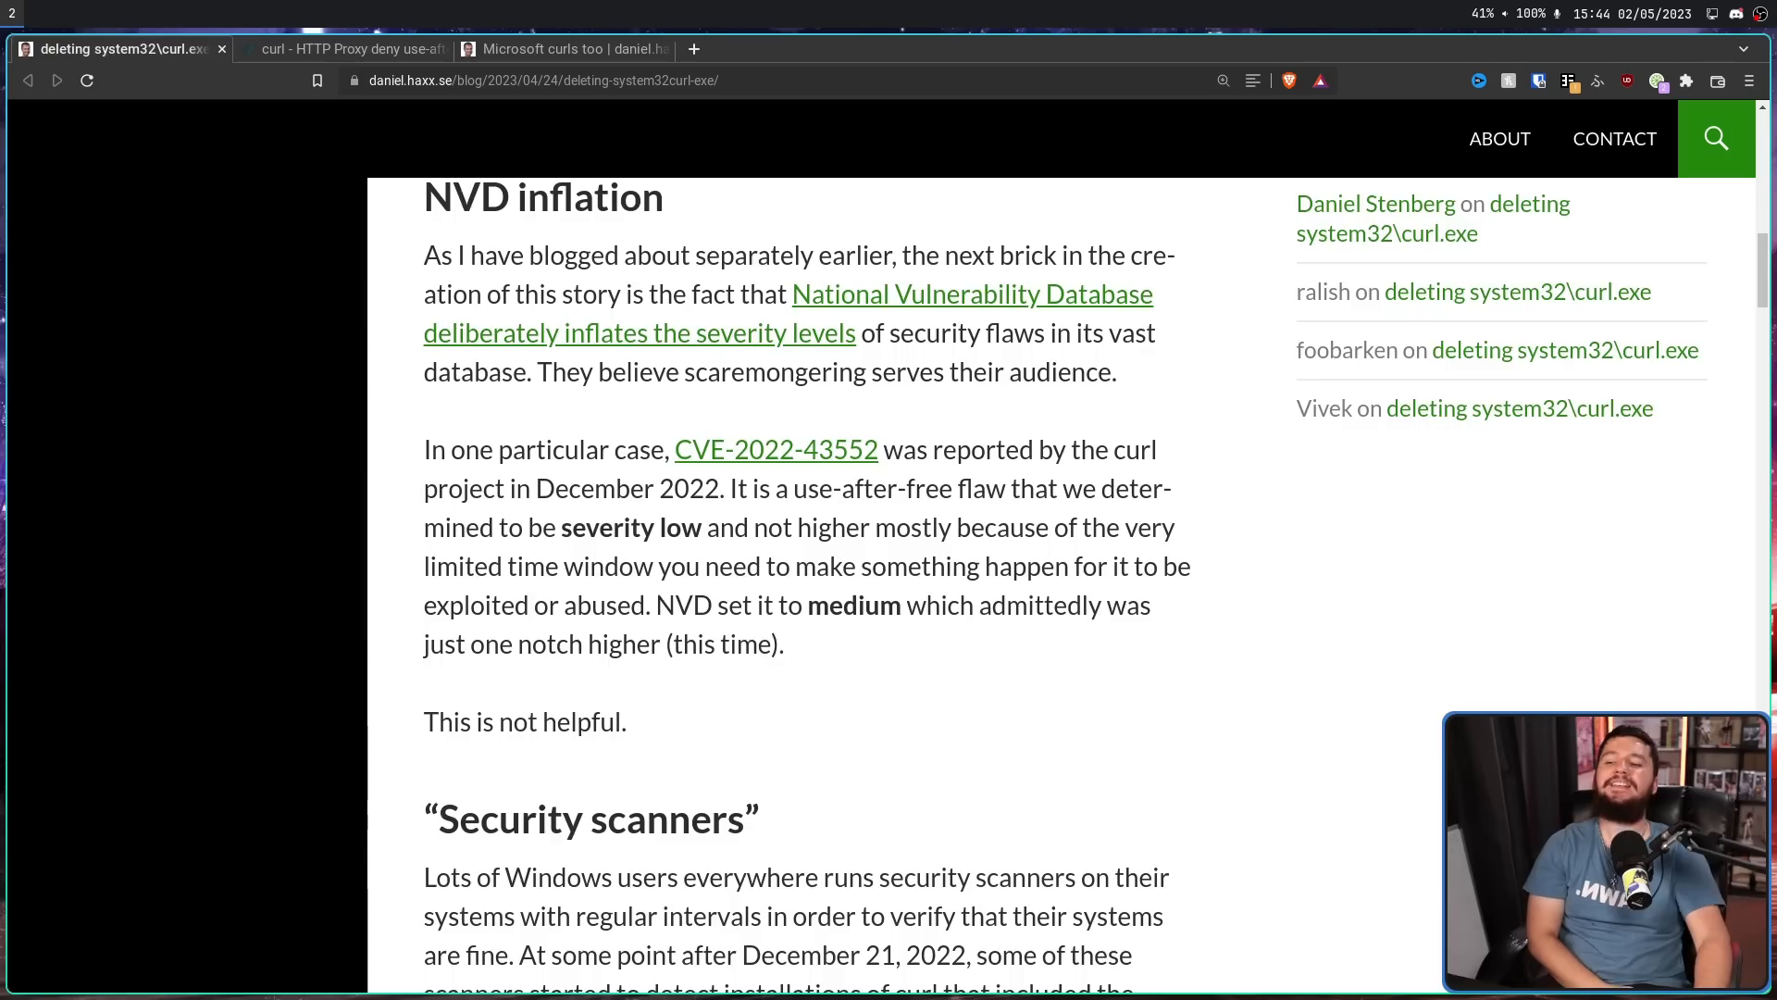
pyautogui.scroll(-3)
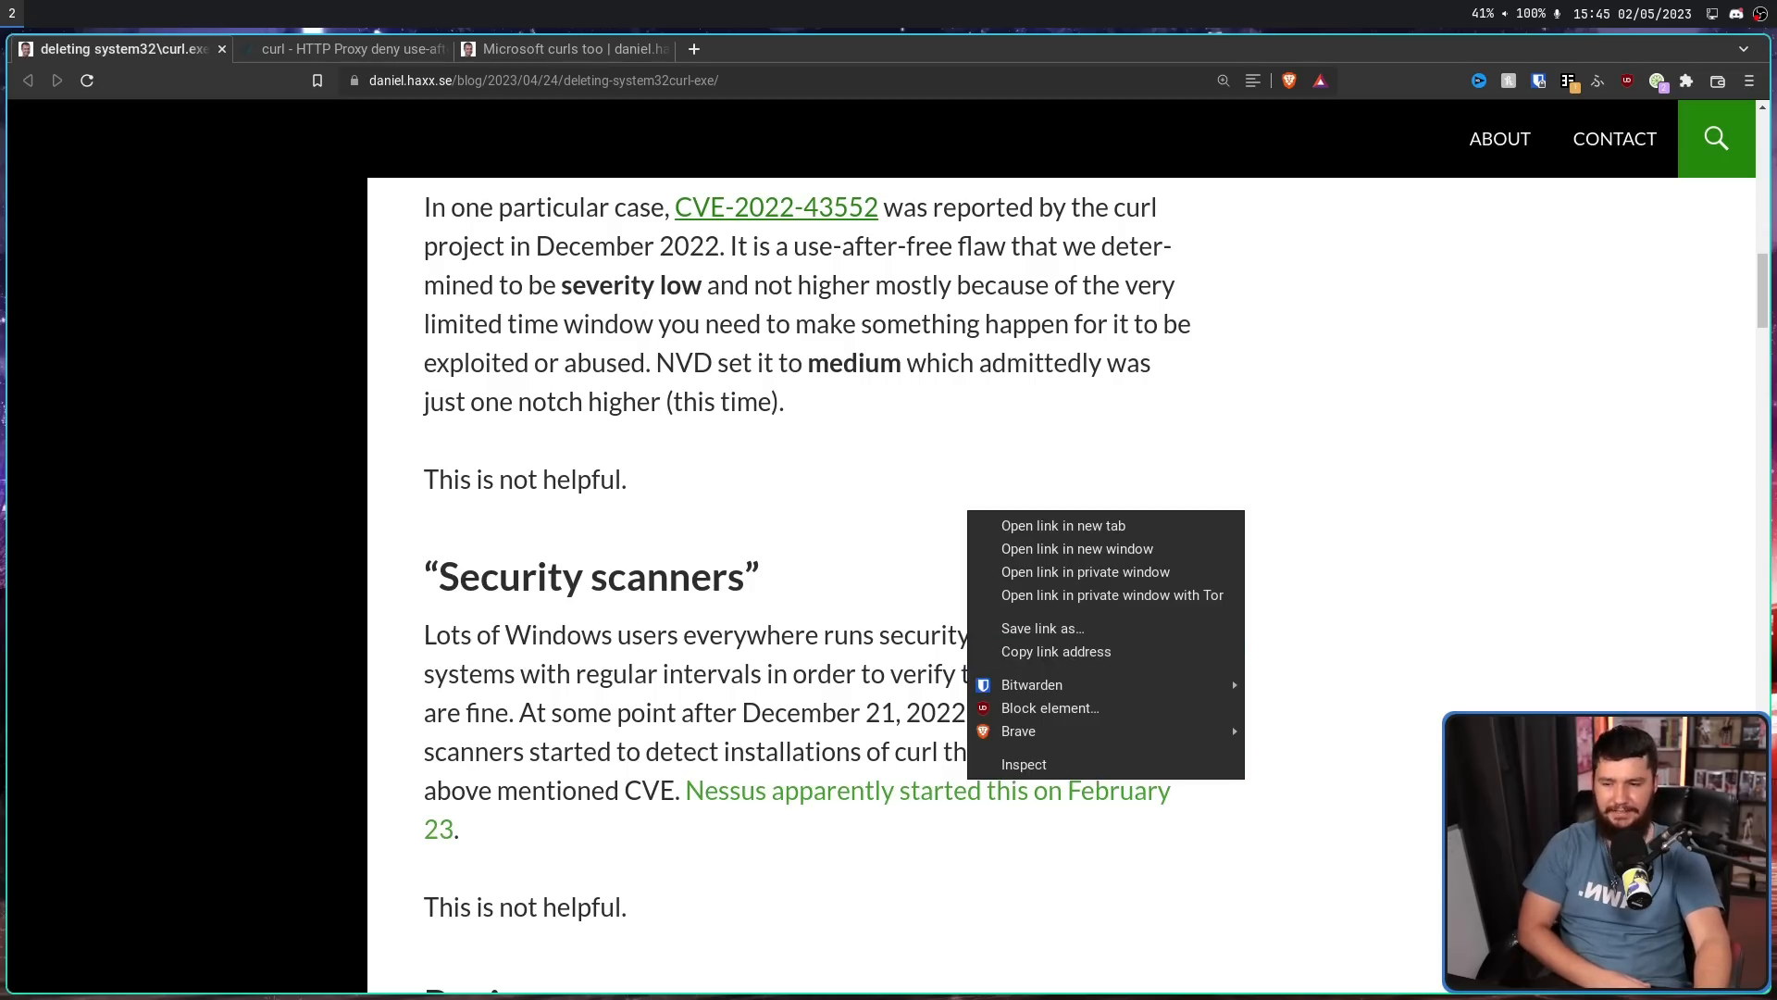
pyautogui.click(1063, 524)
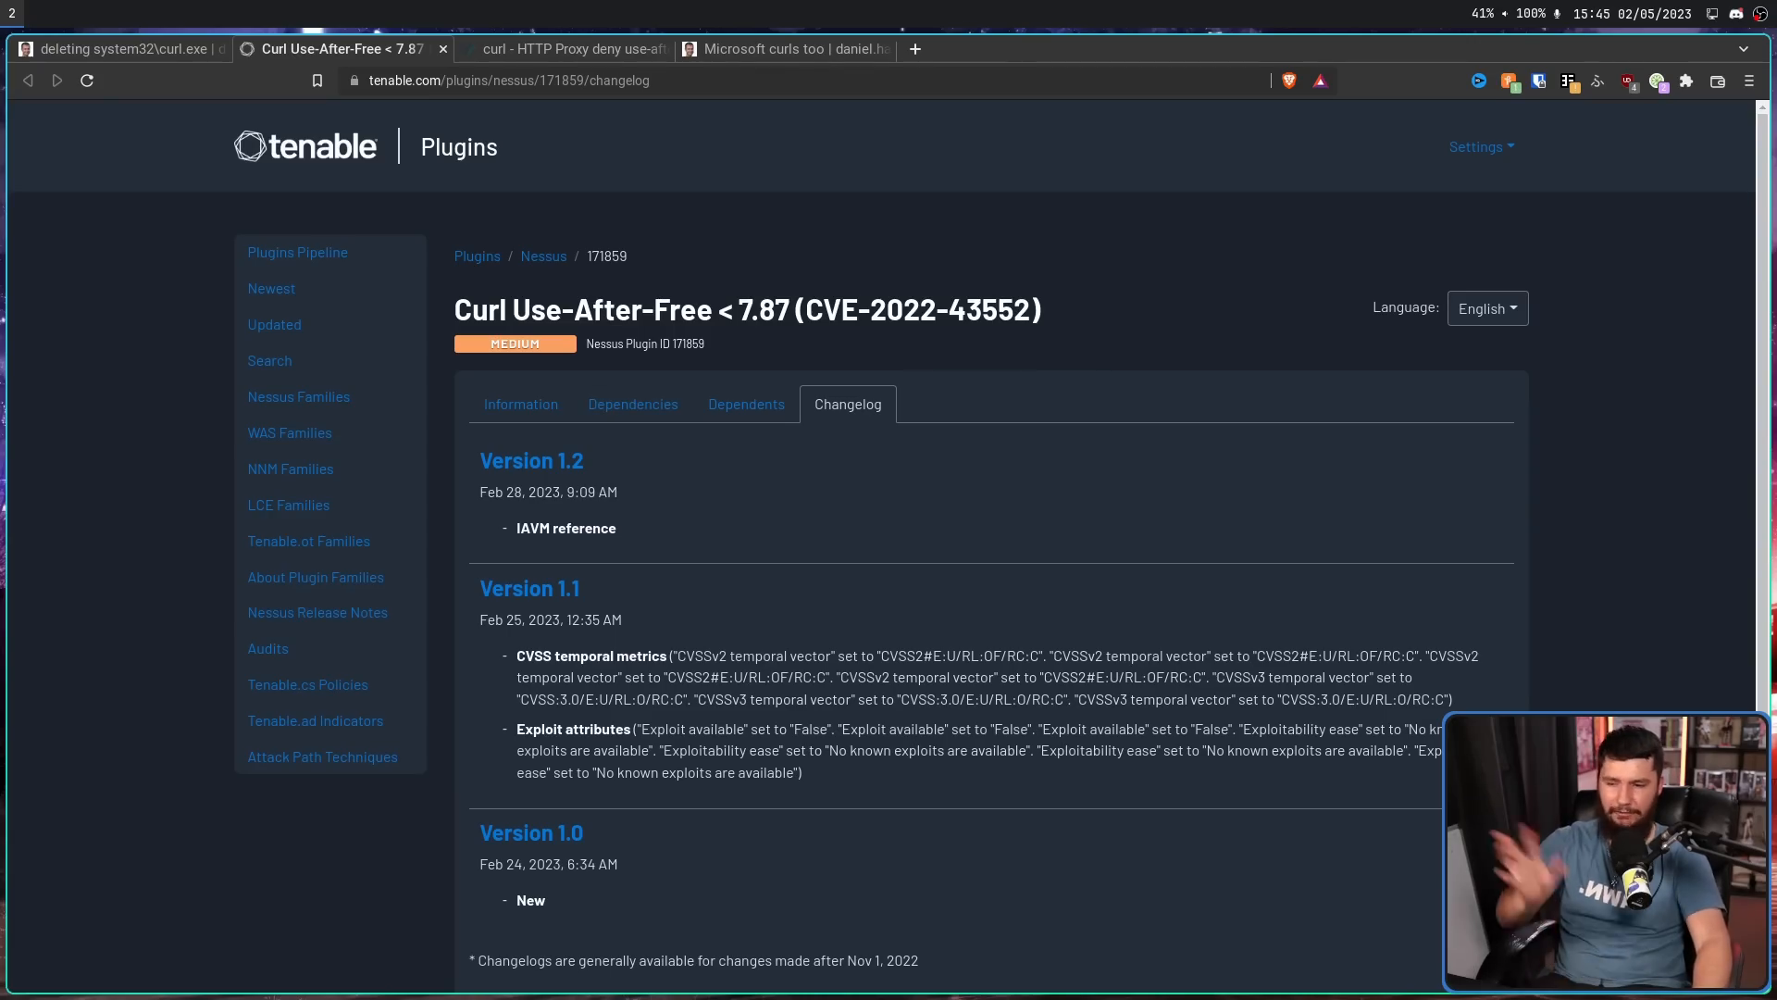
pyautogui.click(119, 48)
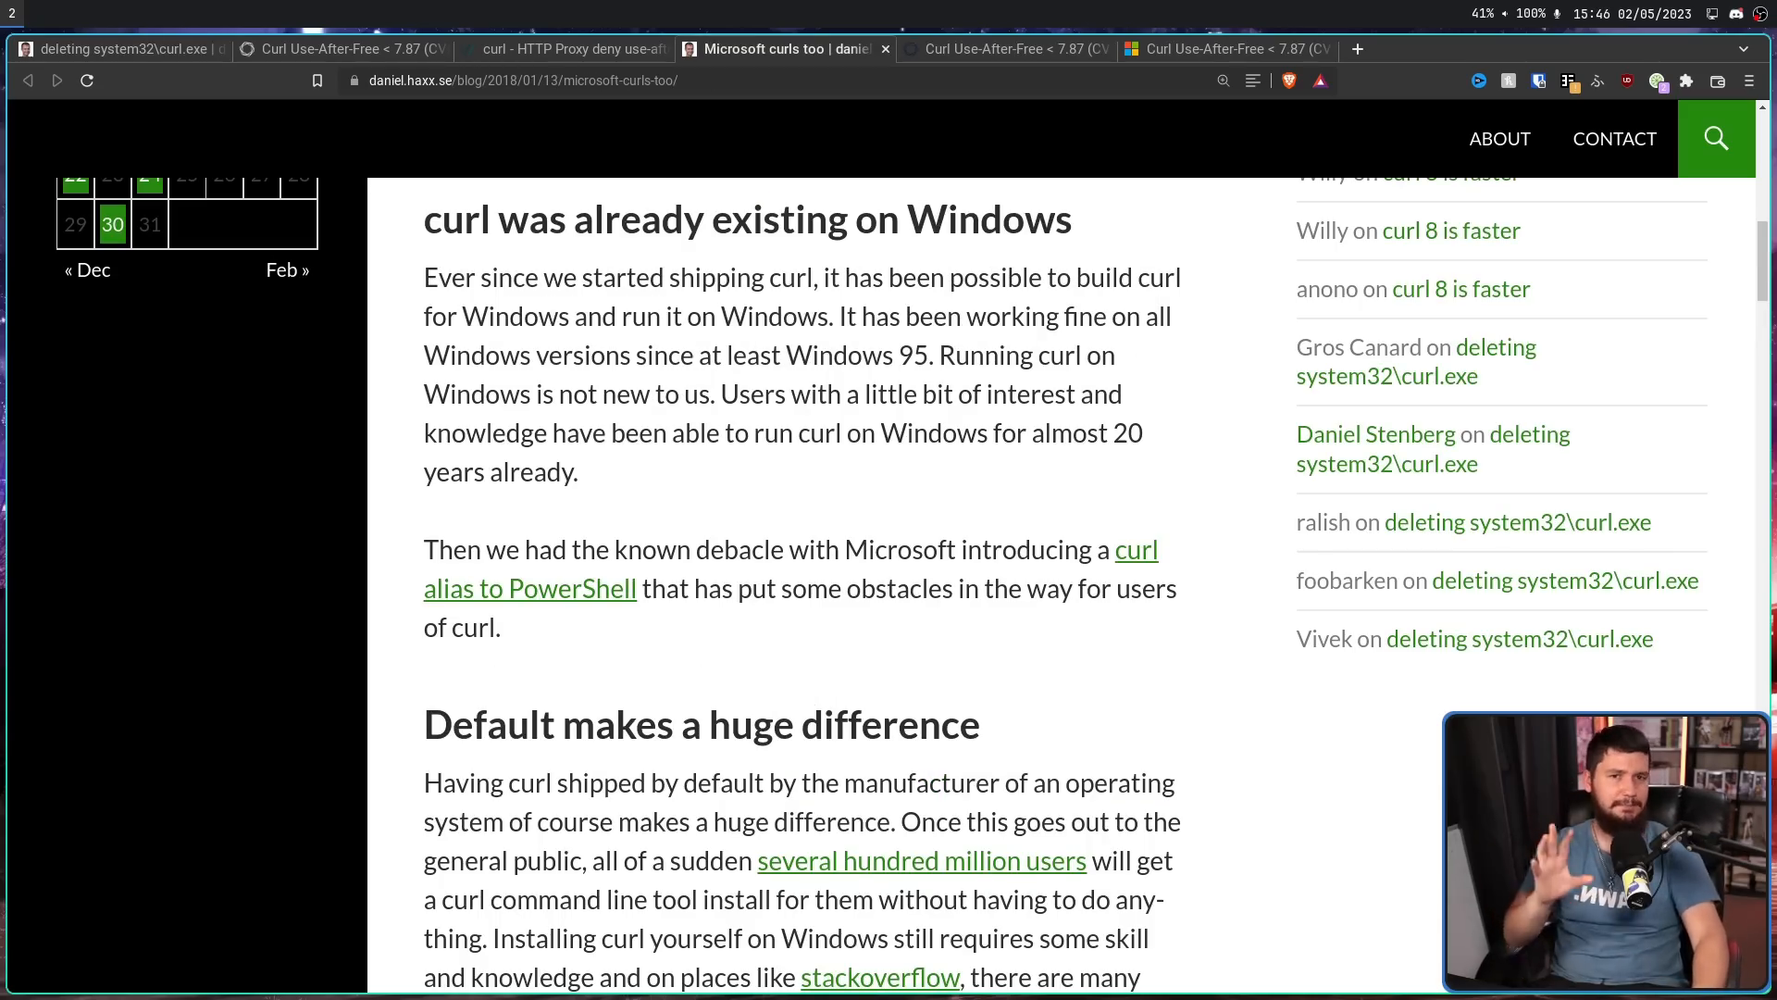
# - Read the Tenable community question about Curl Use-After-Free < 7.87, scrolling down
pyautogui.click(1004, 48)
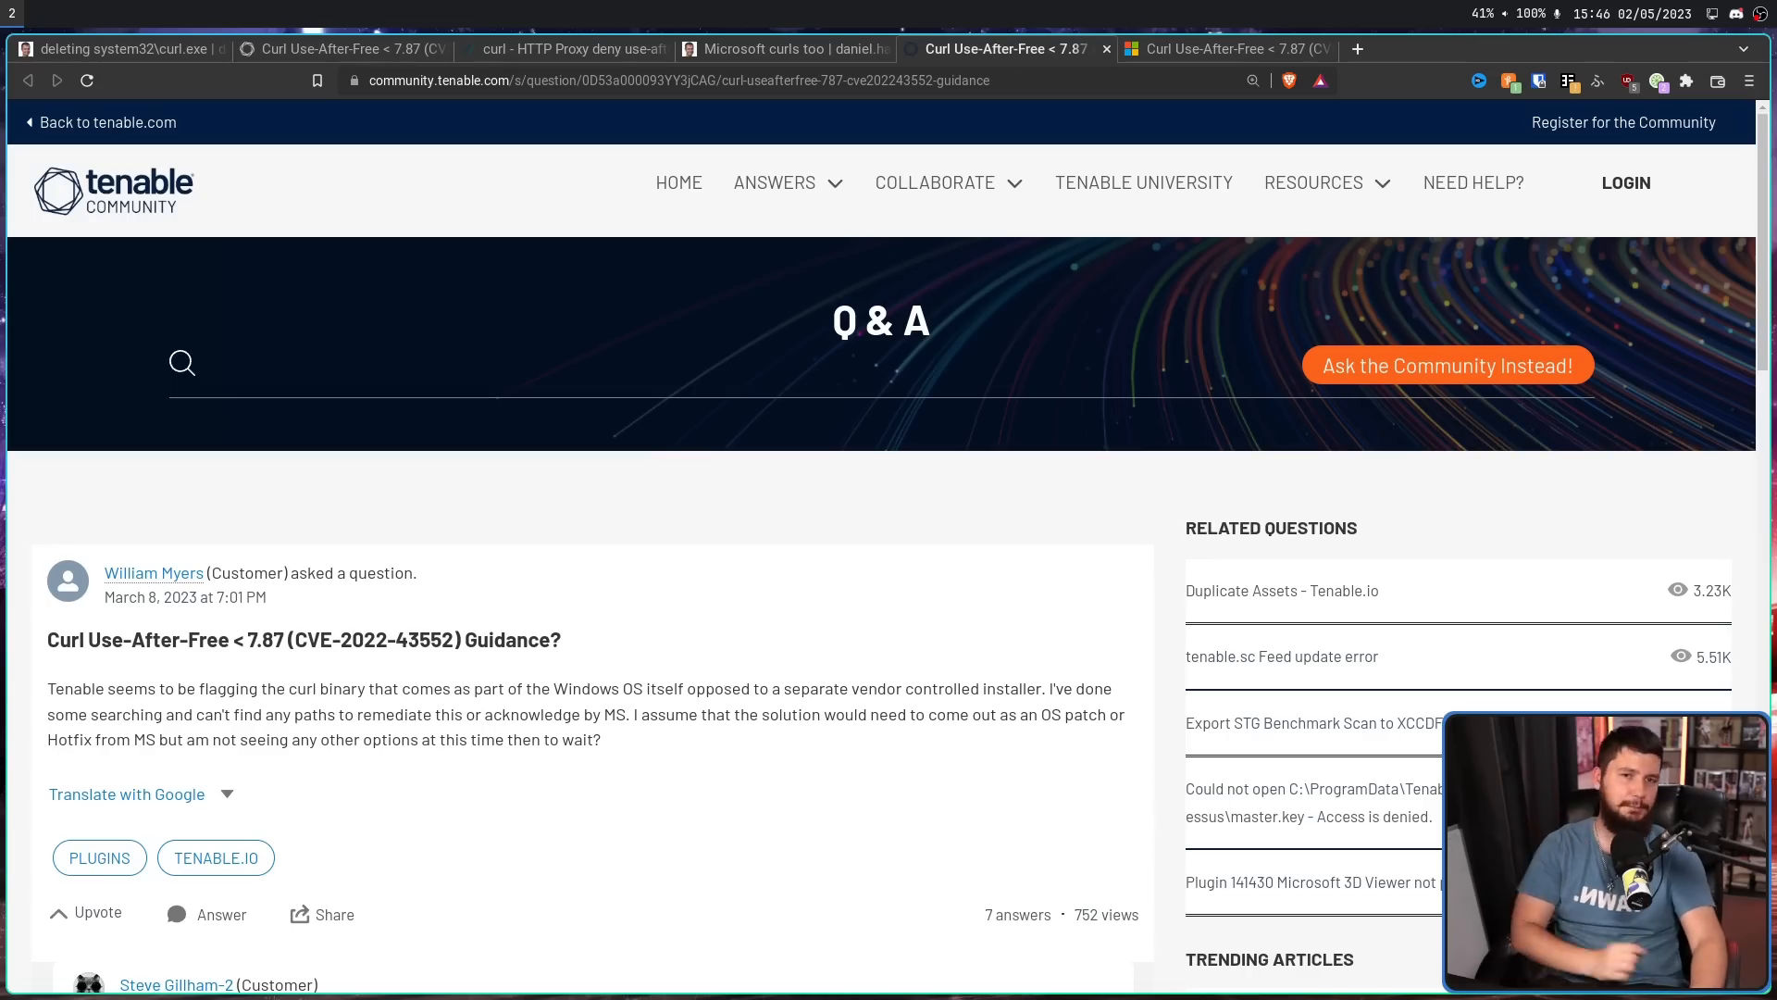
pyautogui.scroll(-3)
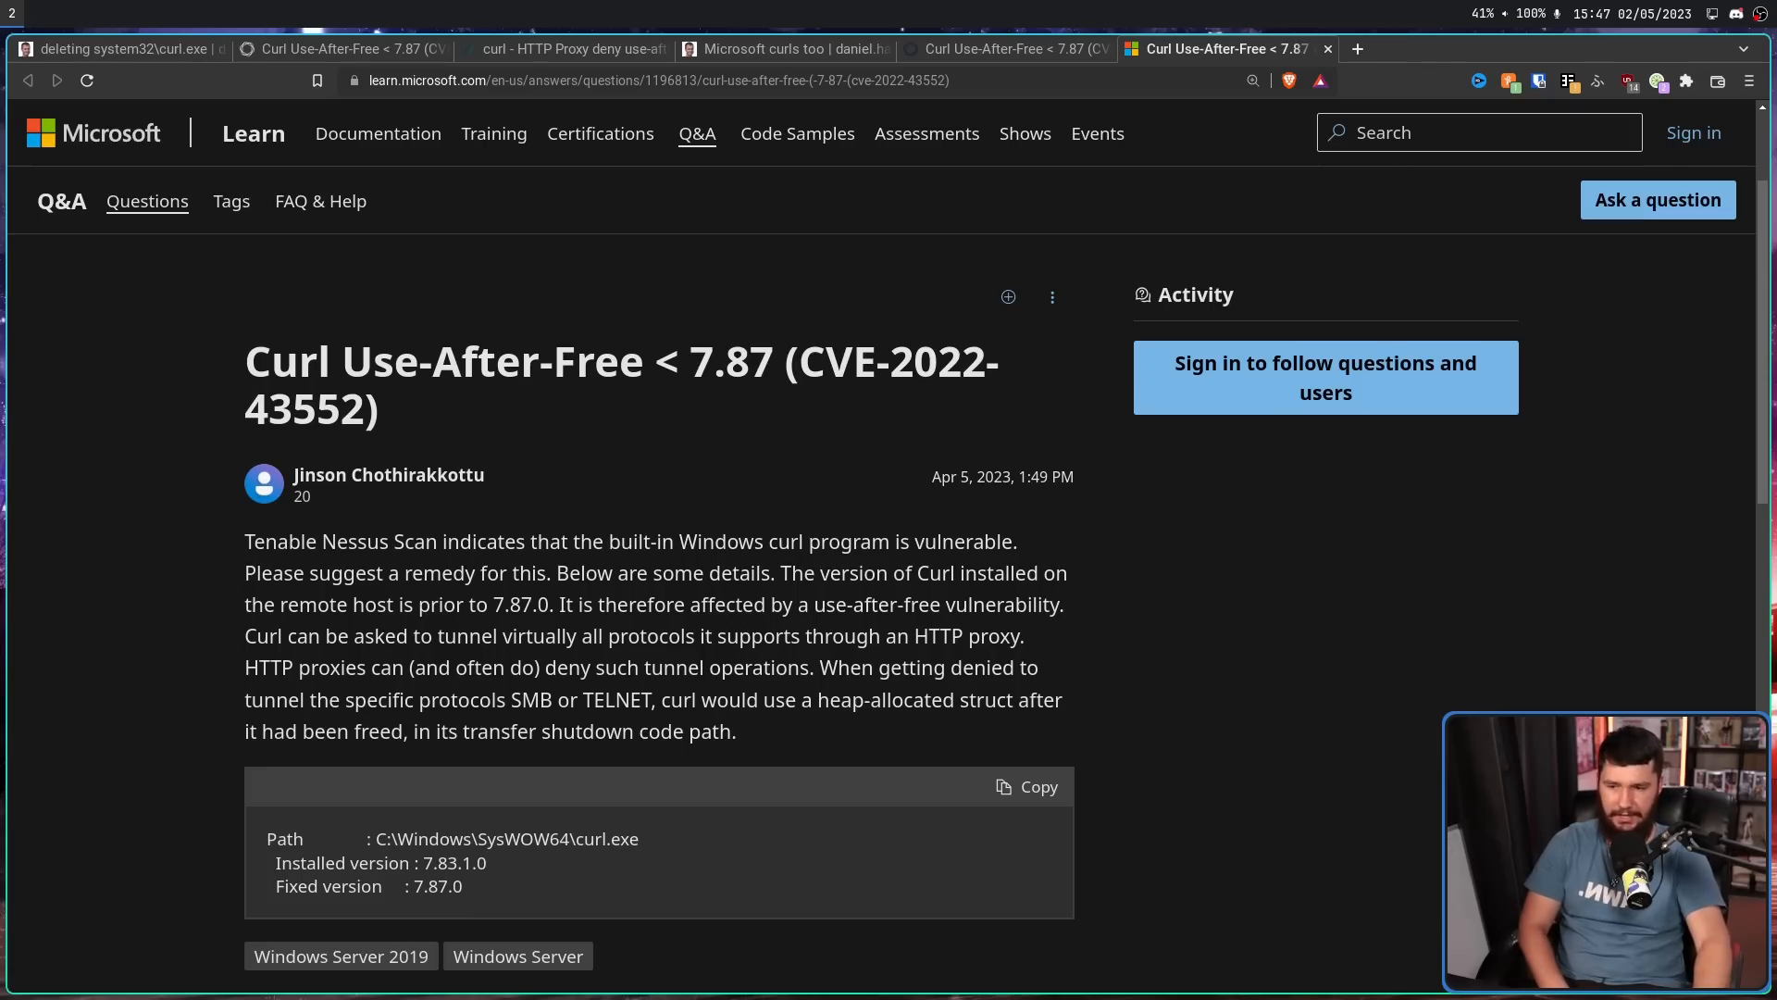
pyautogui.scroll(-3)
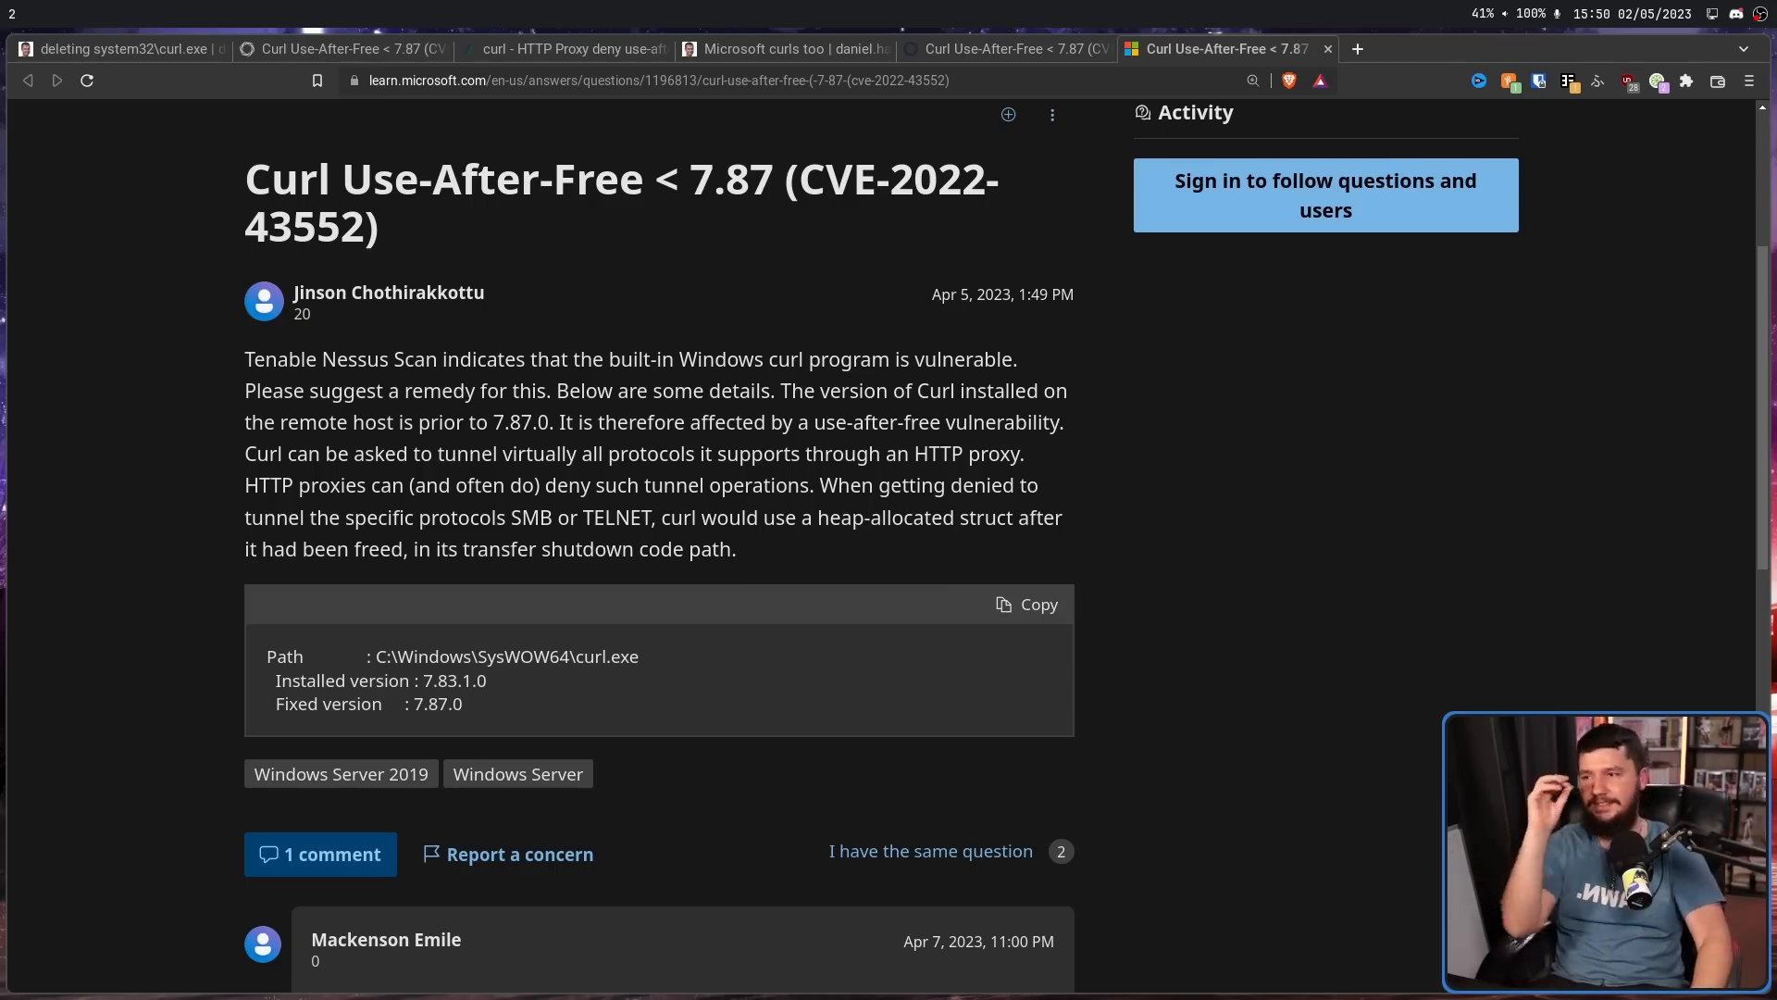
# - Return to the article's Panic section and open the April 11, 2023 KB5025221 page alongside
pyautogui.click(113, 48)
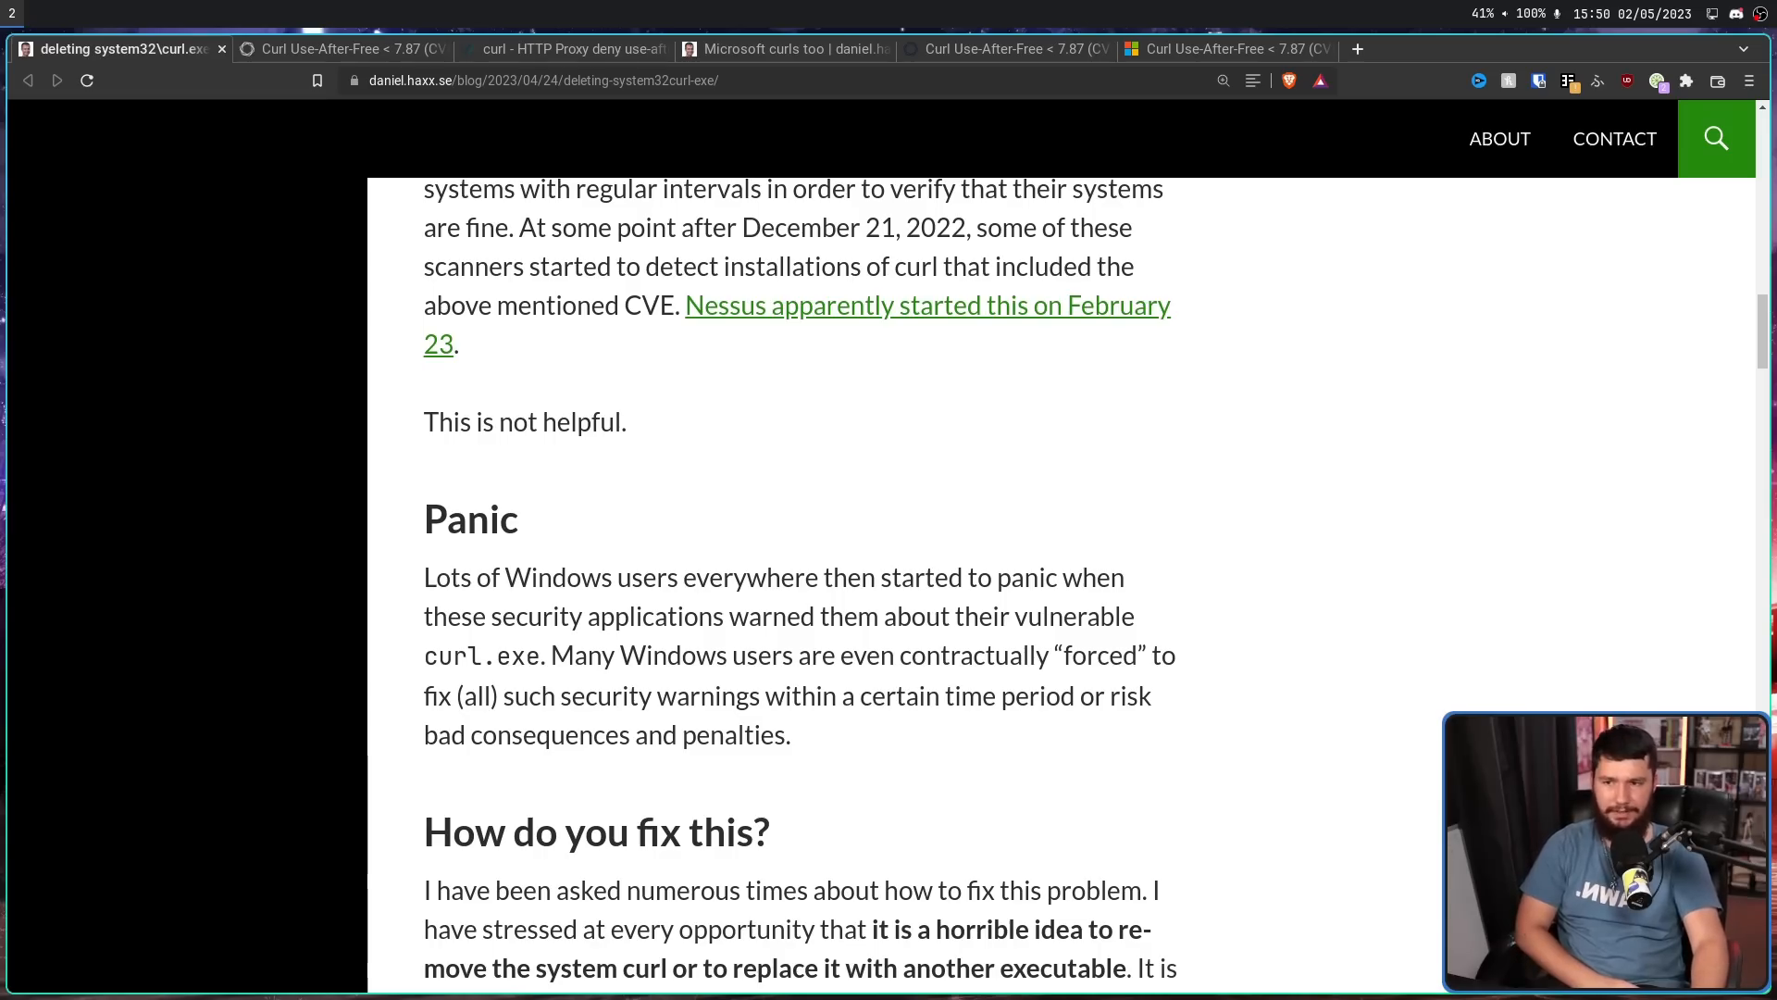
pyautogui.click(1218, 48)
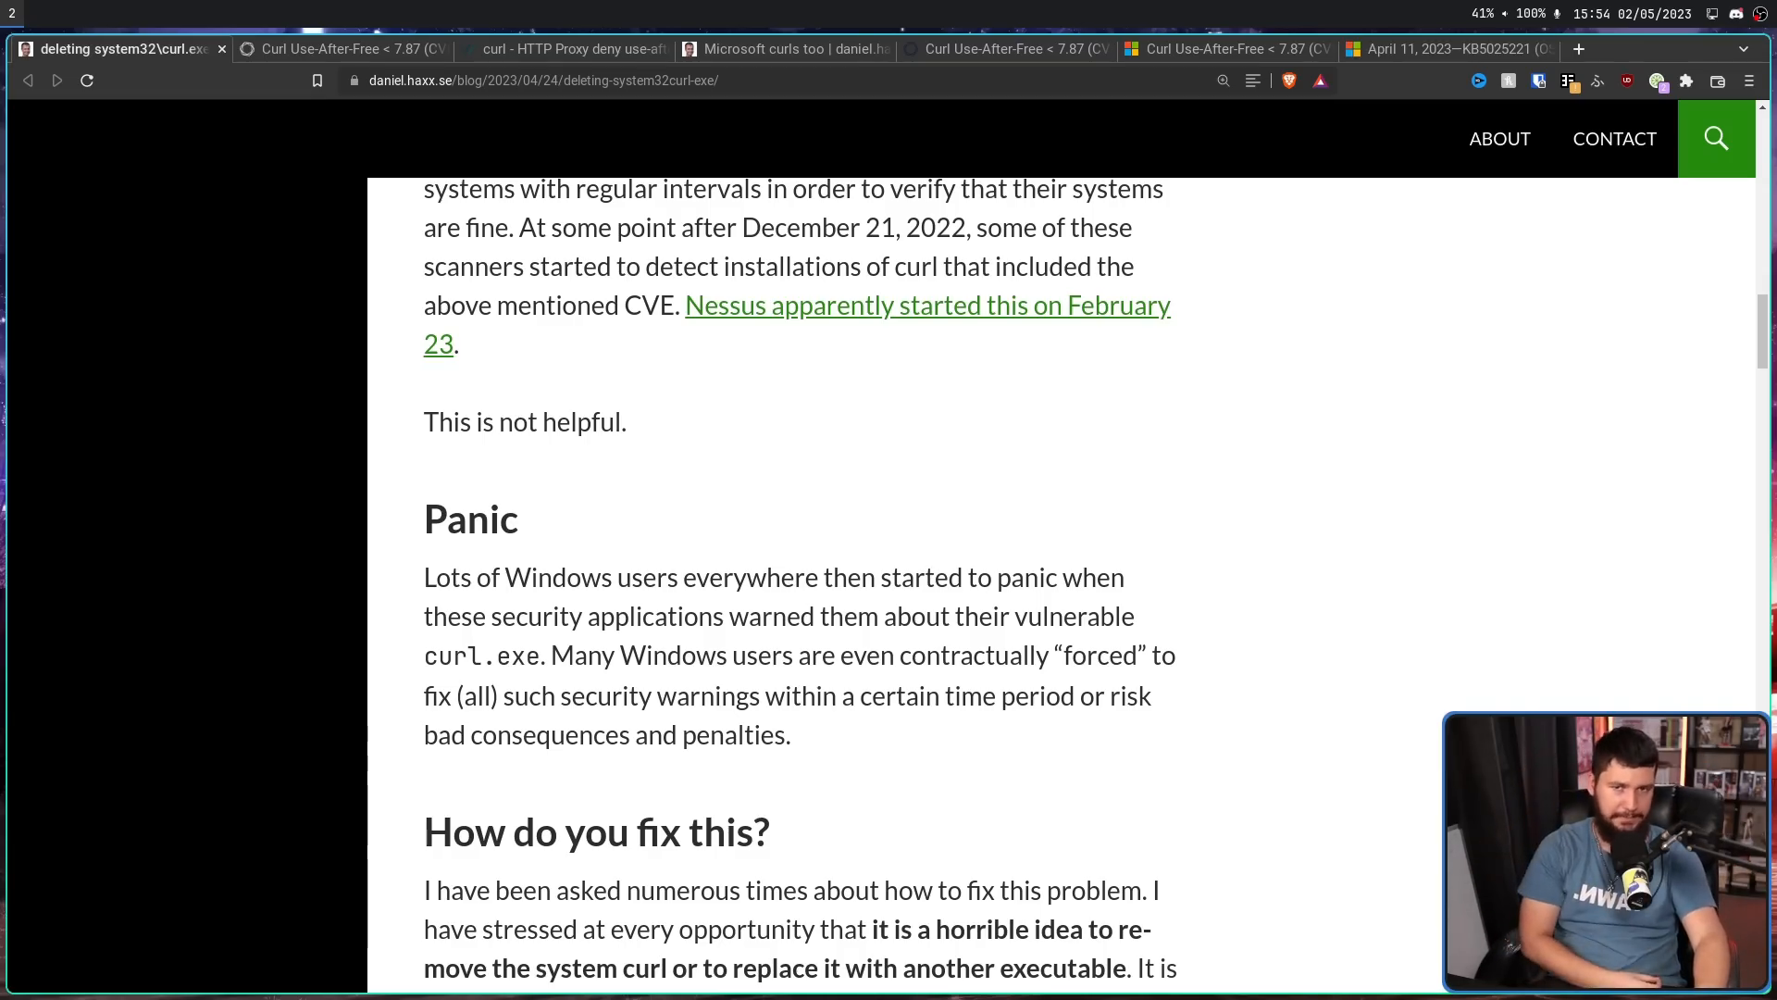
pyautogui.moveTo(926, 306)
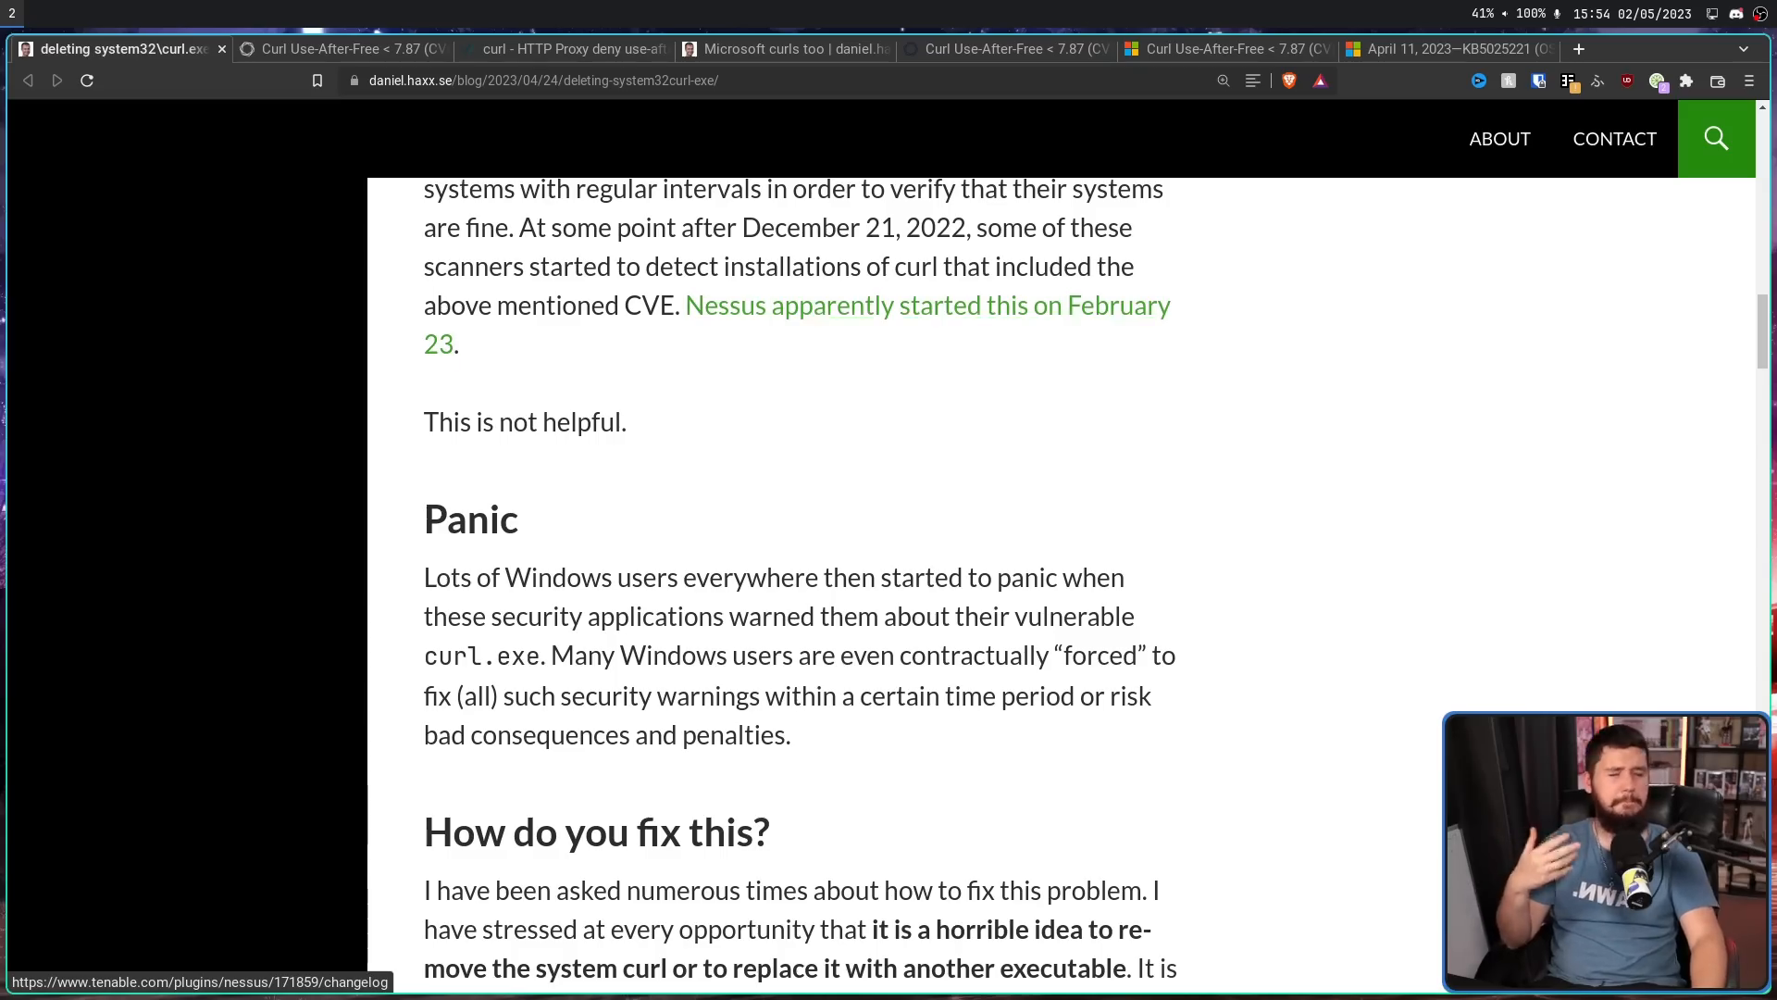
# - View the KB5025221 Windows 10 update support page, then return to the article
pyautogui.click(1441, 48)
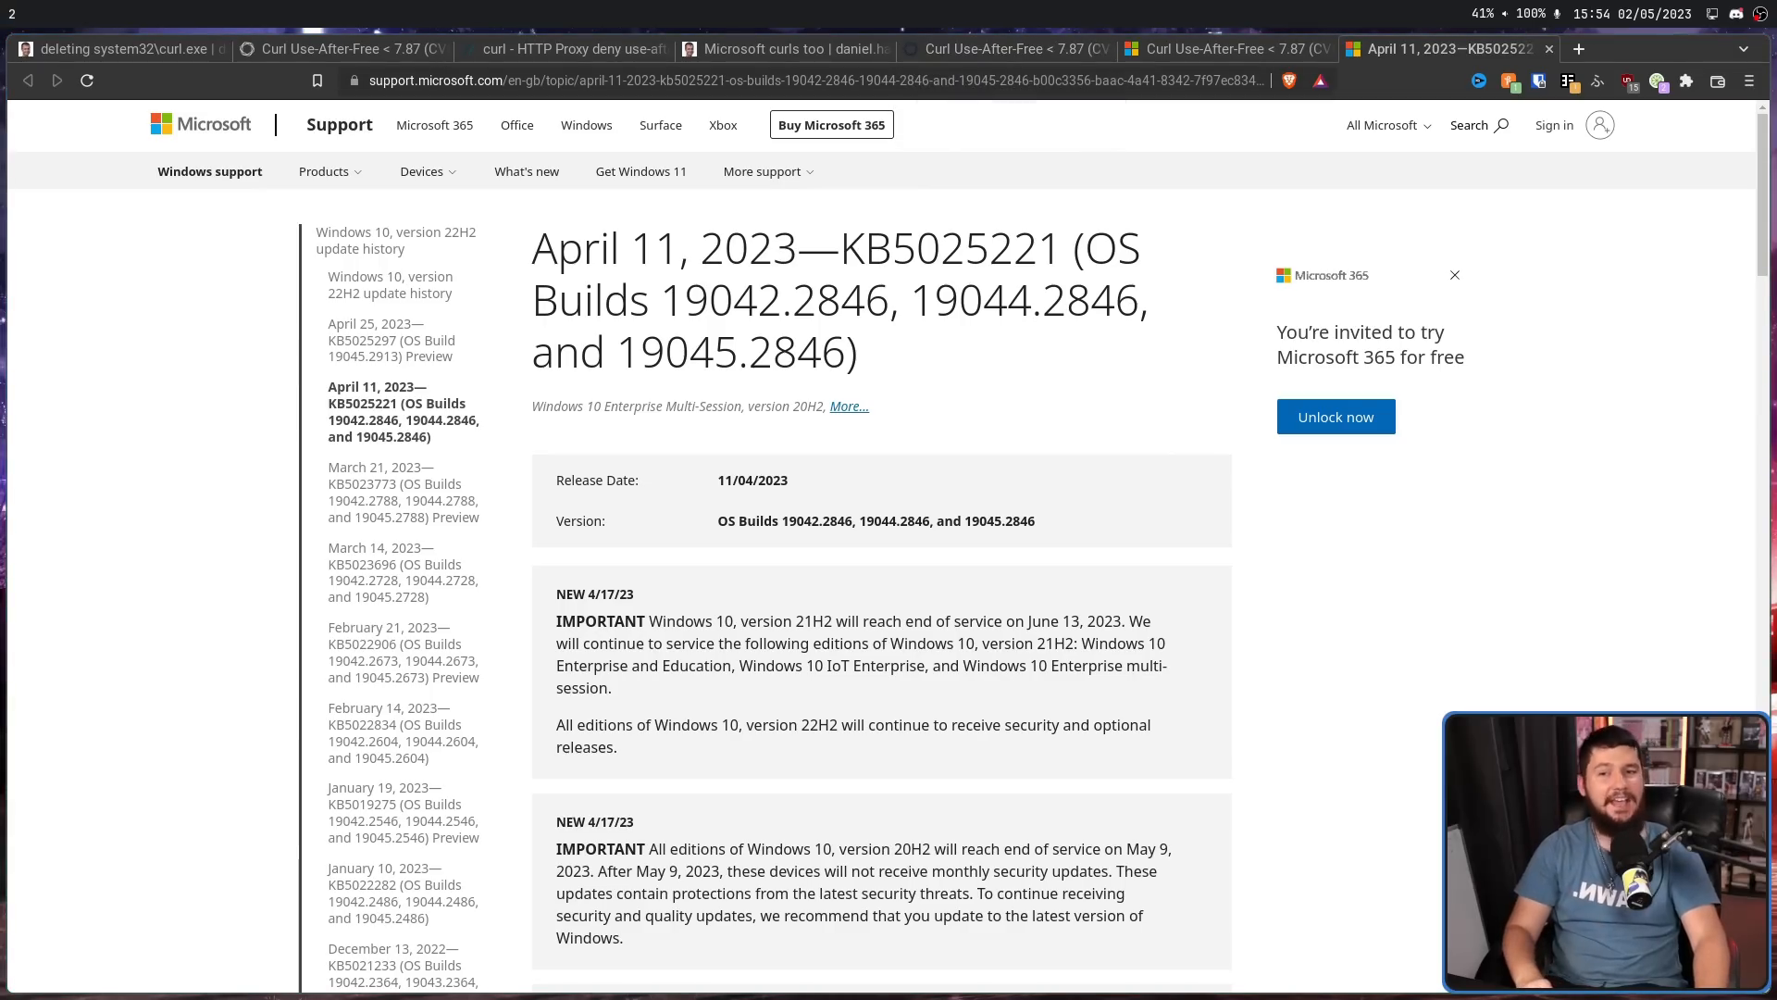
pyautogui.click(118, 48)
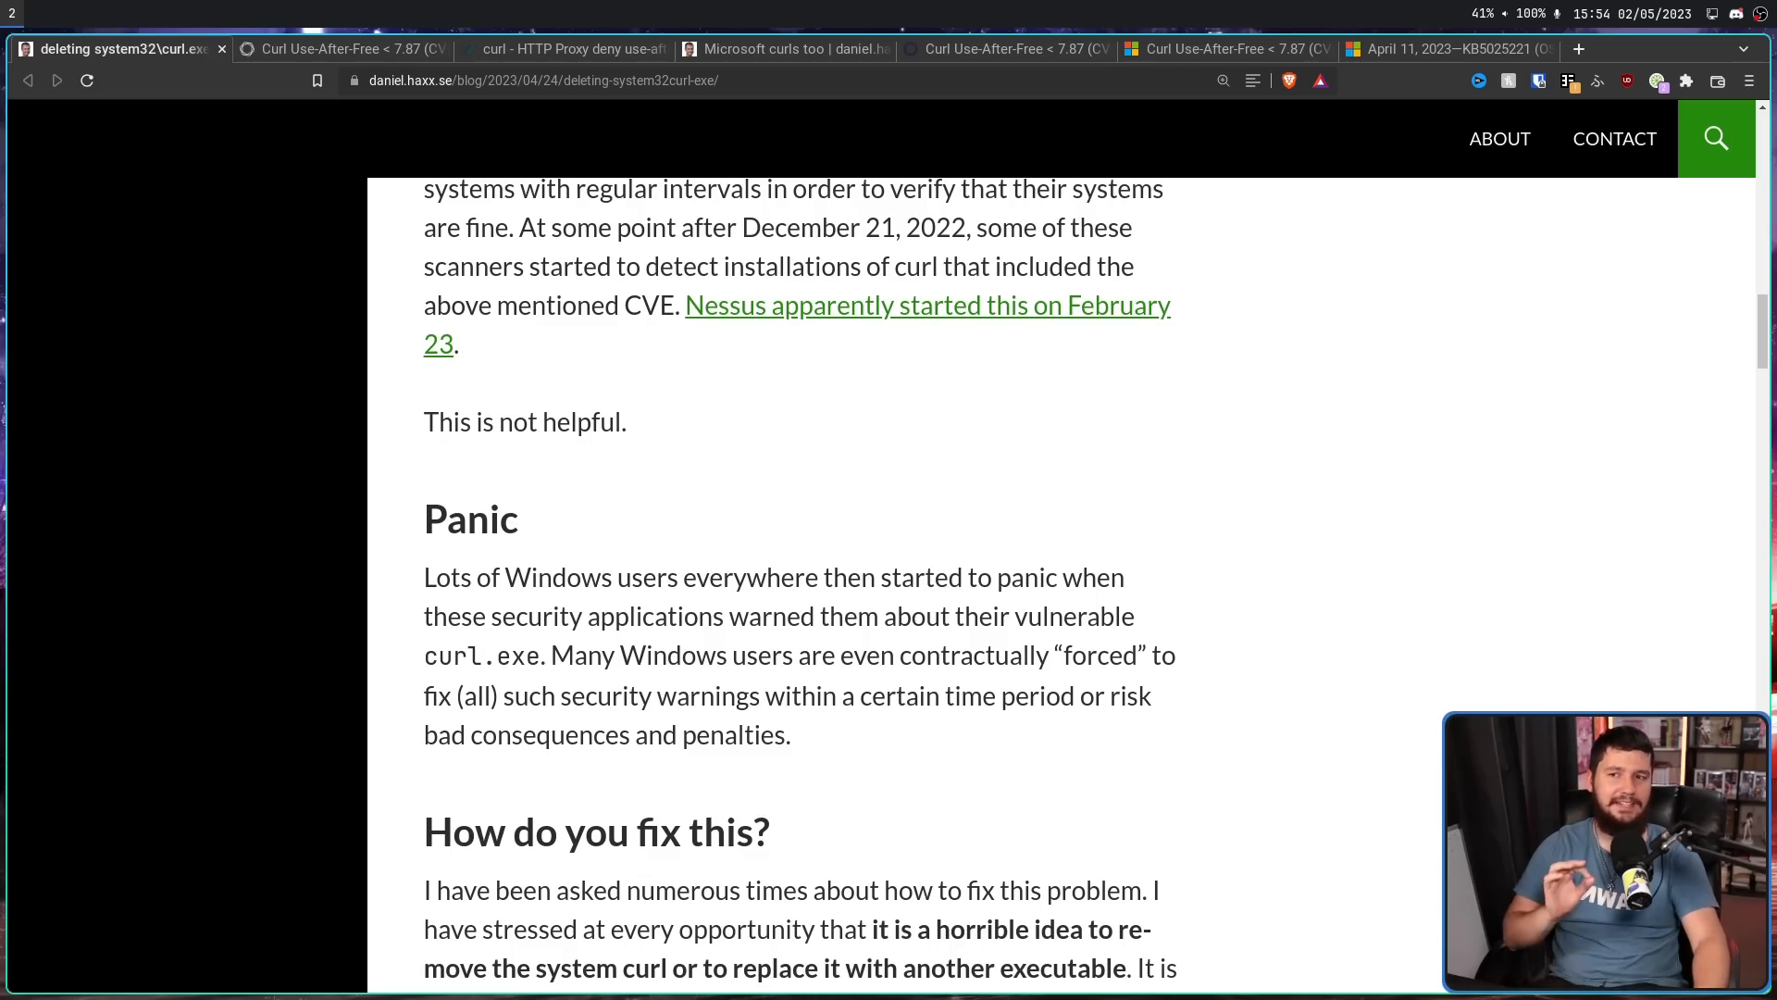
# - Scroll to the 'Bad advice' section and select a line of its text
pyautogui.scroll(-3)
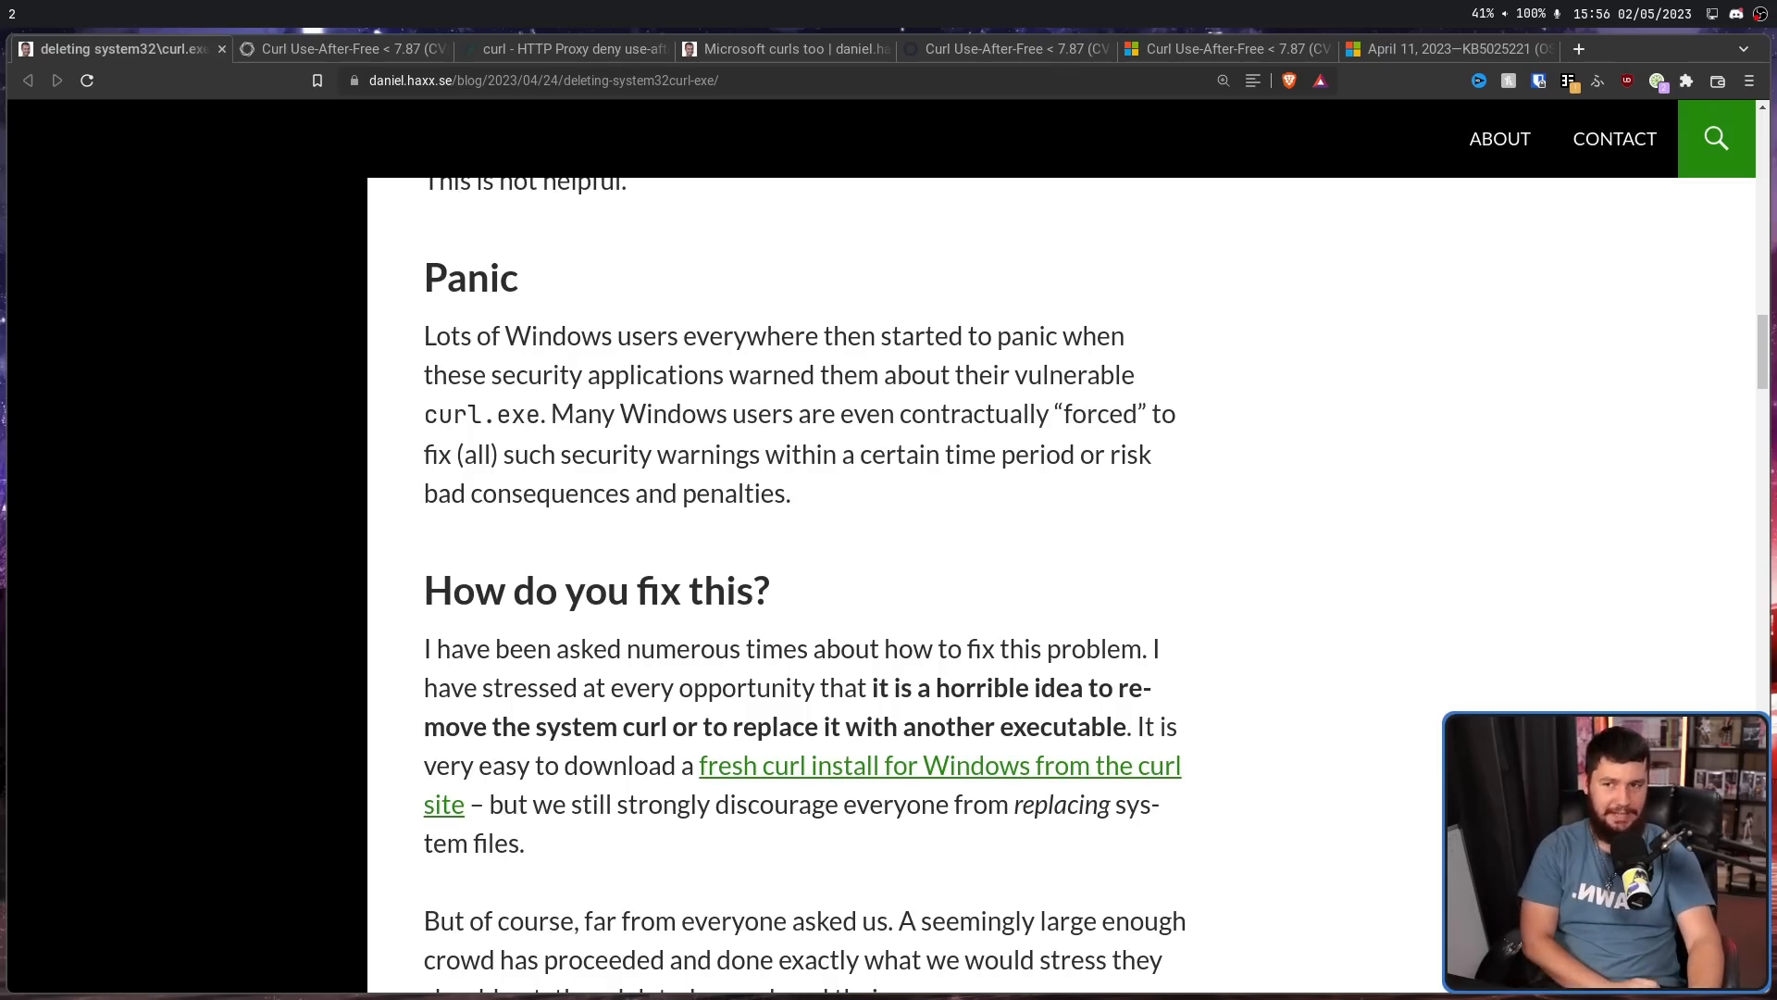
pyautogui.scroll(-3)
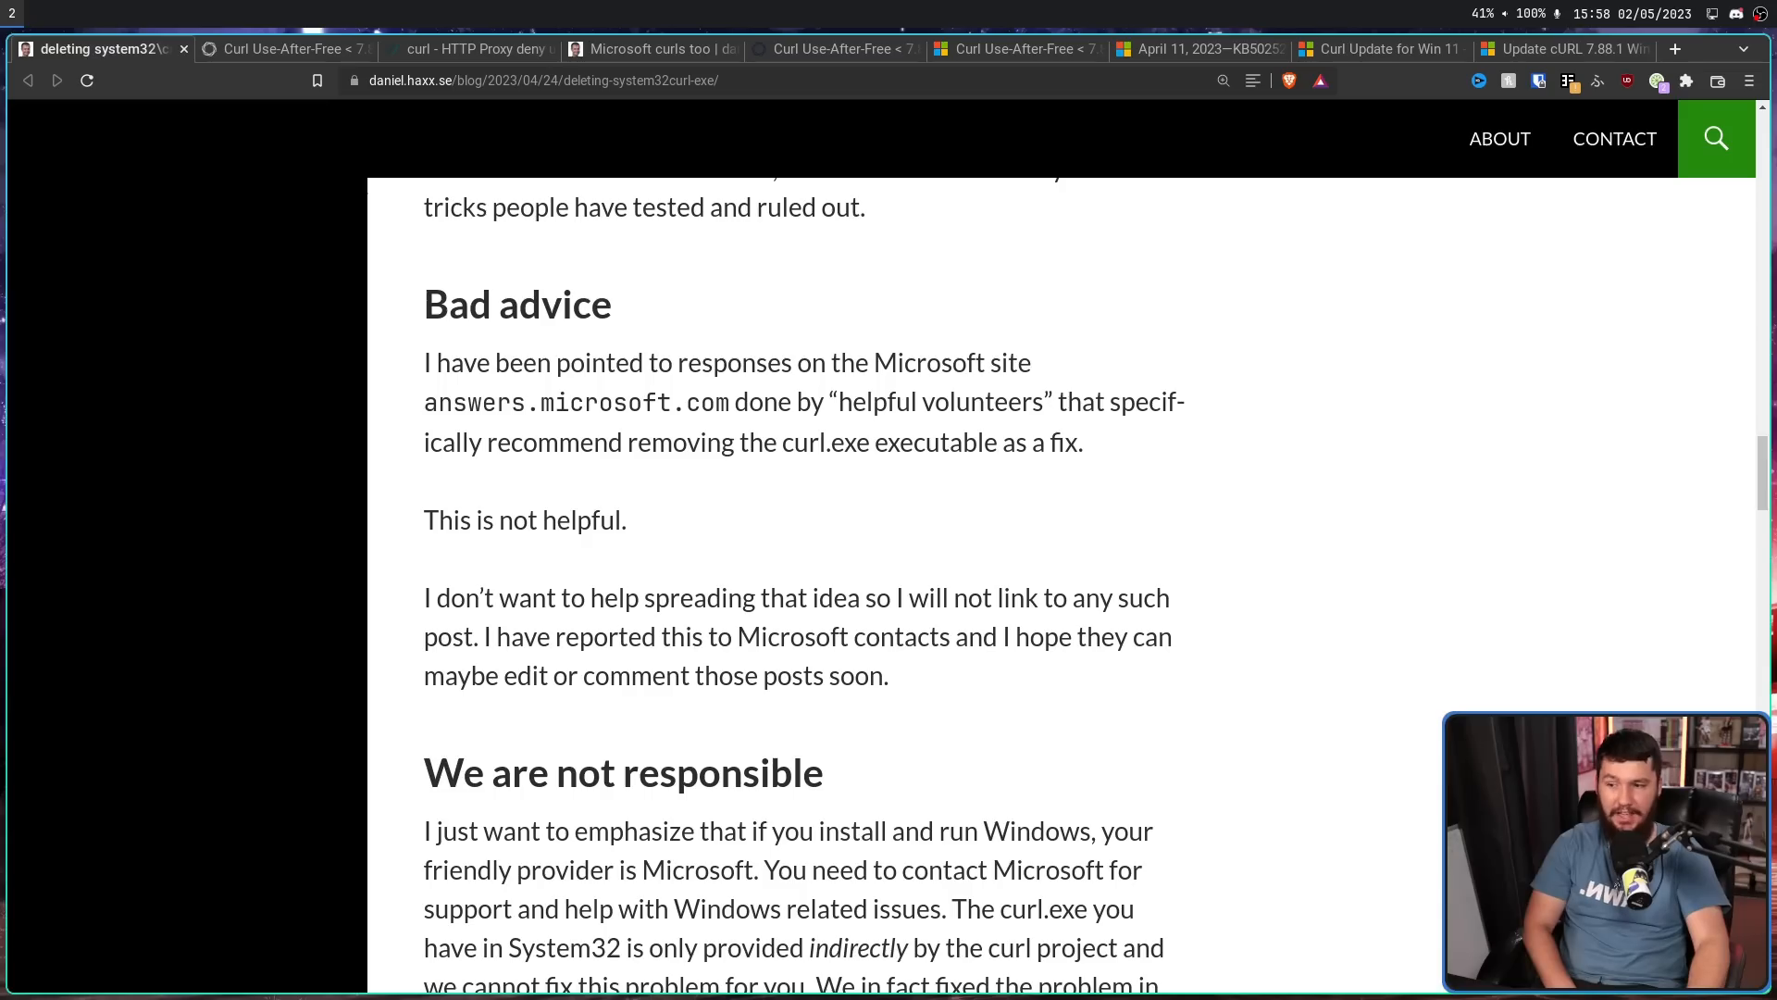
pyautogui.tripleClick(524, 521)
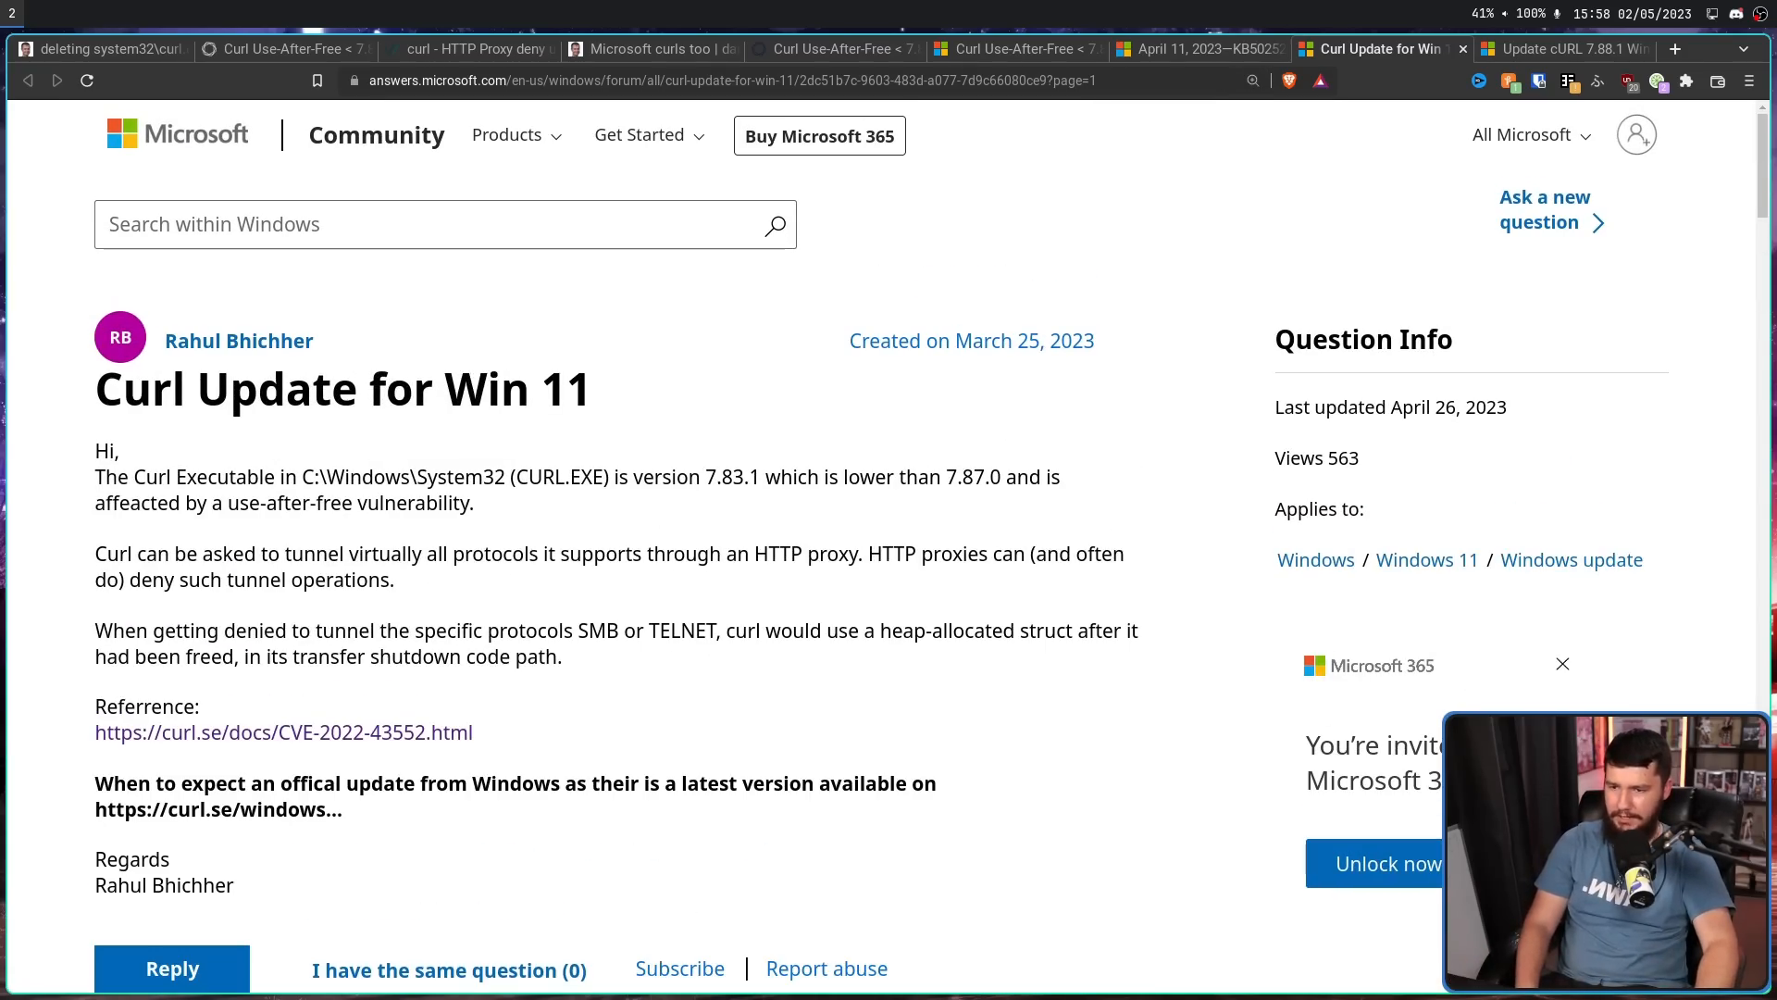
# - Highlight '7.87.0' and 'not allowing to remove' passages while reading the 'Curl Update for Win 11' replies
pyautogui.doubleClick(965, 476)
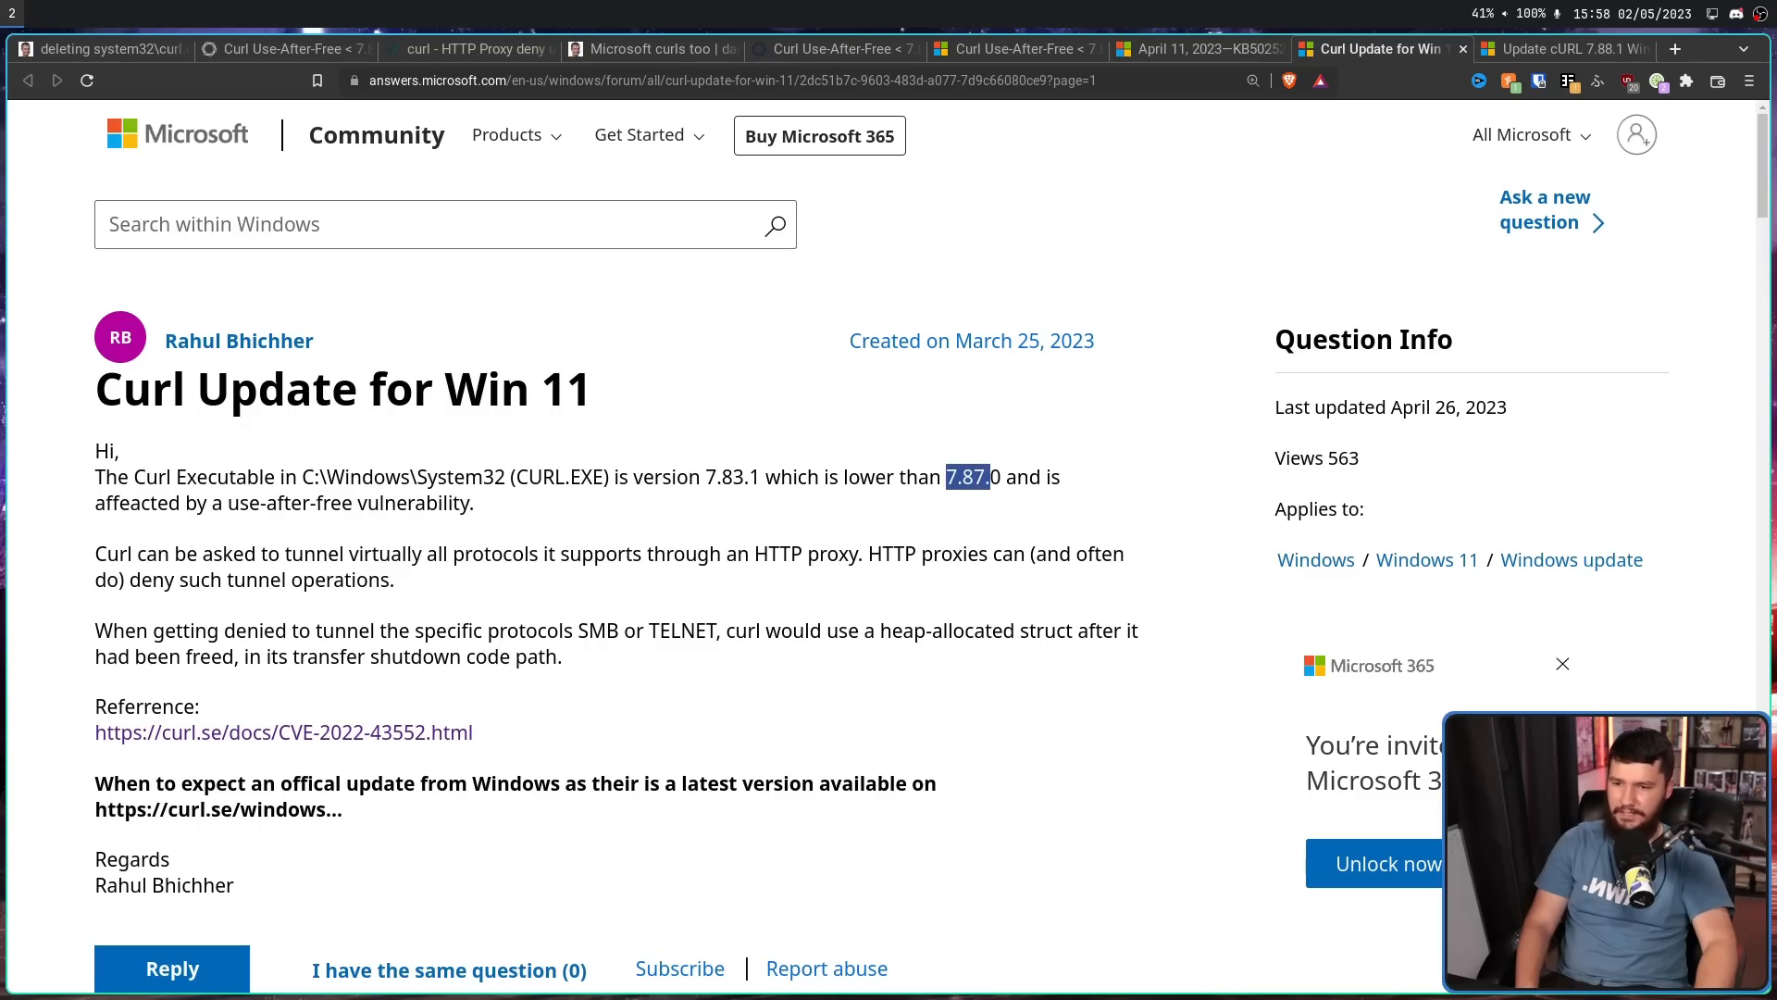
pyautogui.scroll(-3)
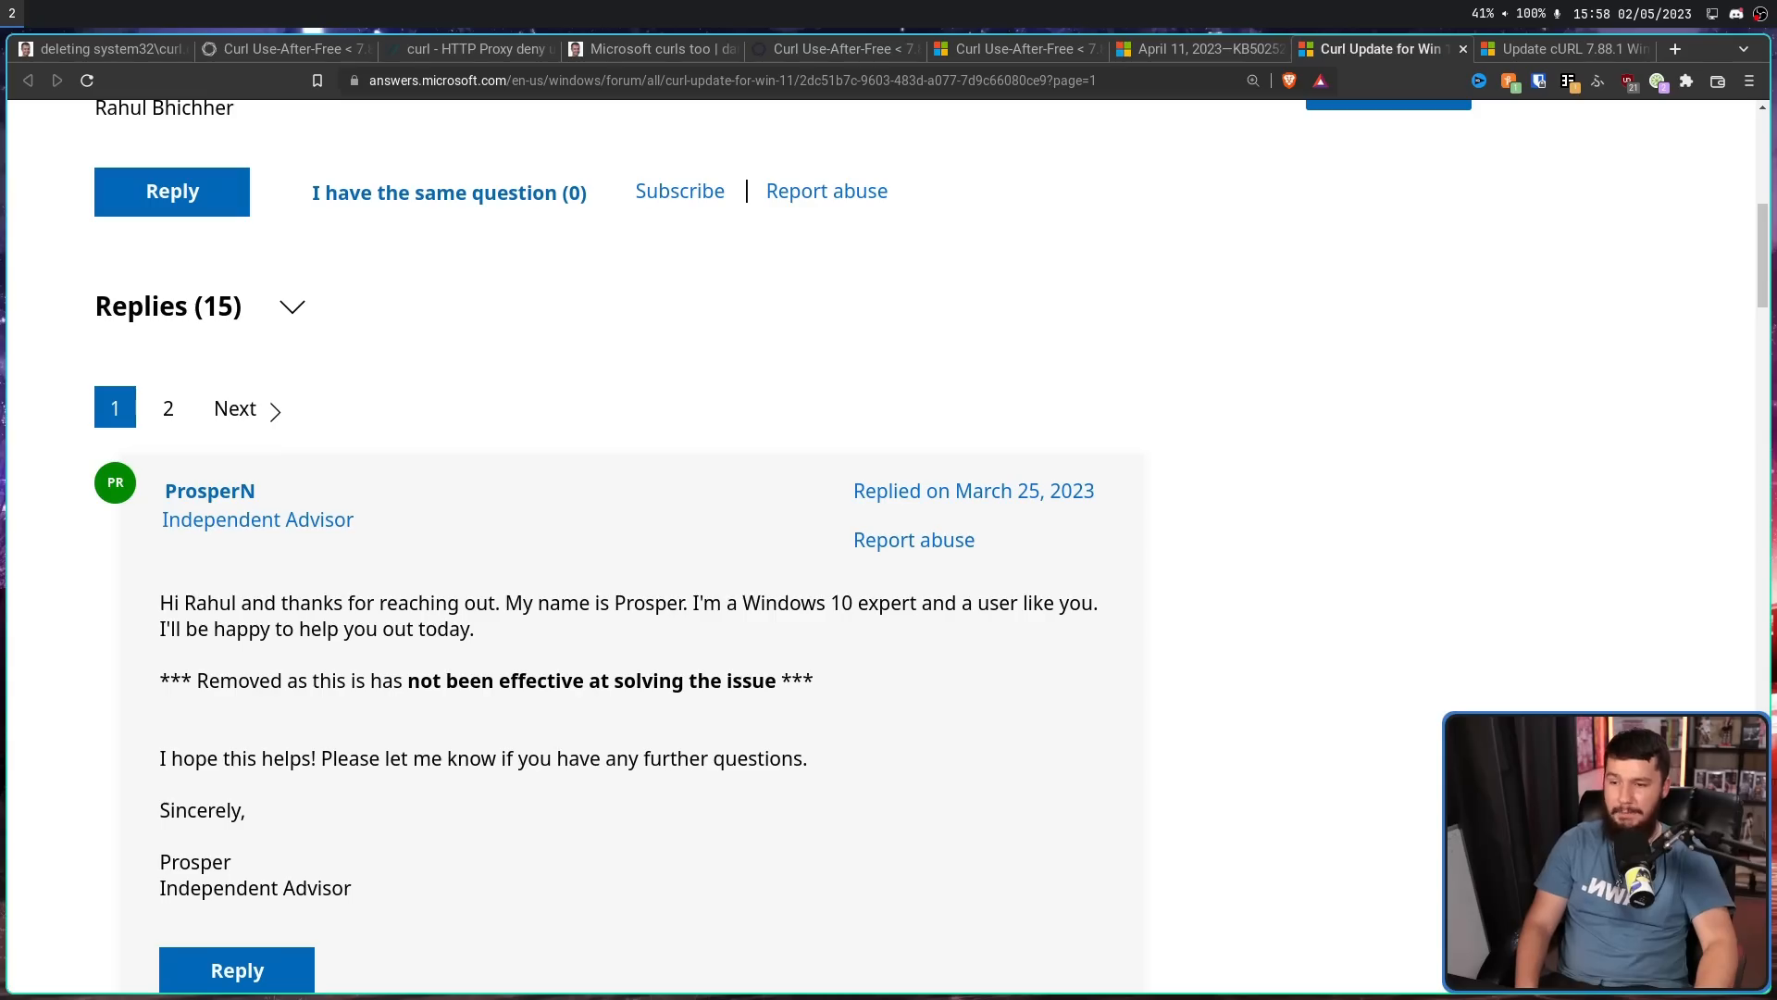
pyautogui.moveTo(695, 601); pyautogui.dragTo(917, 602)
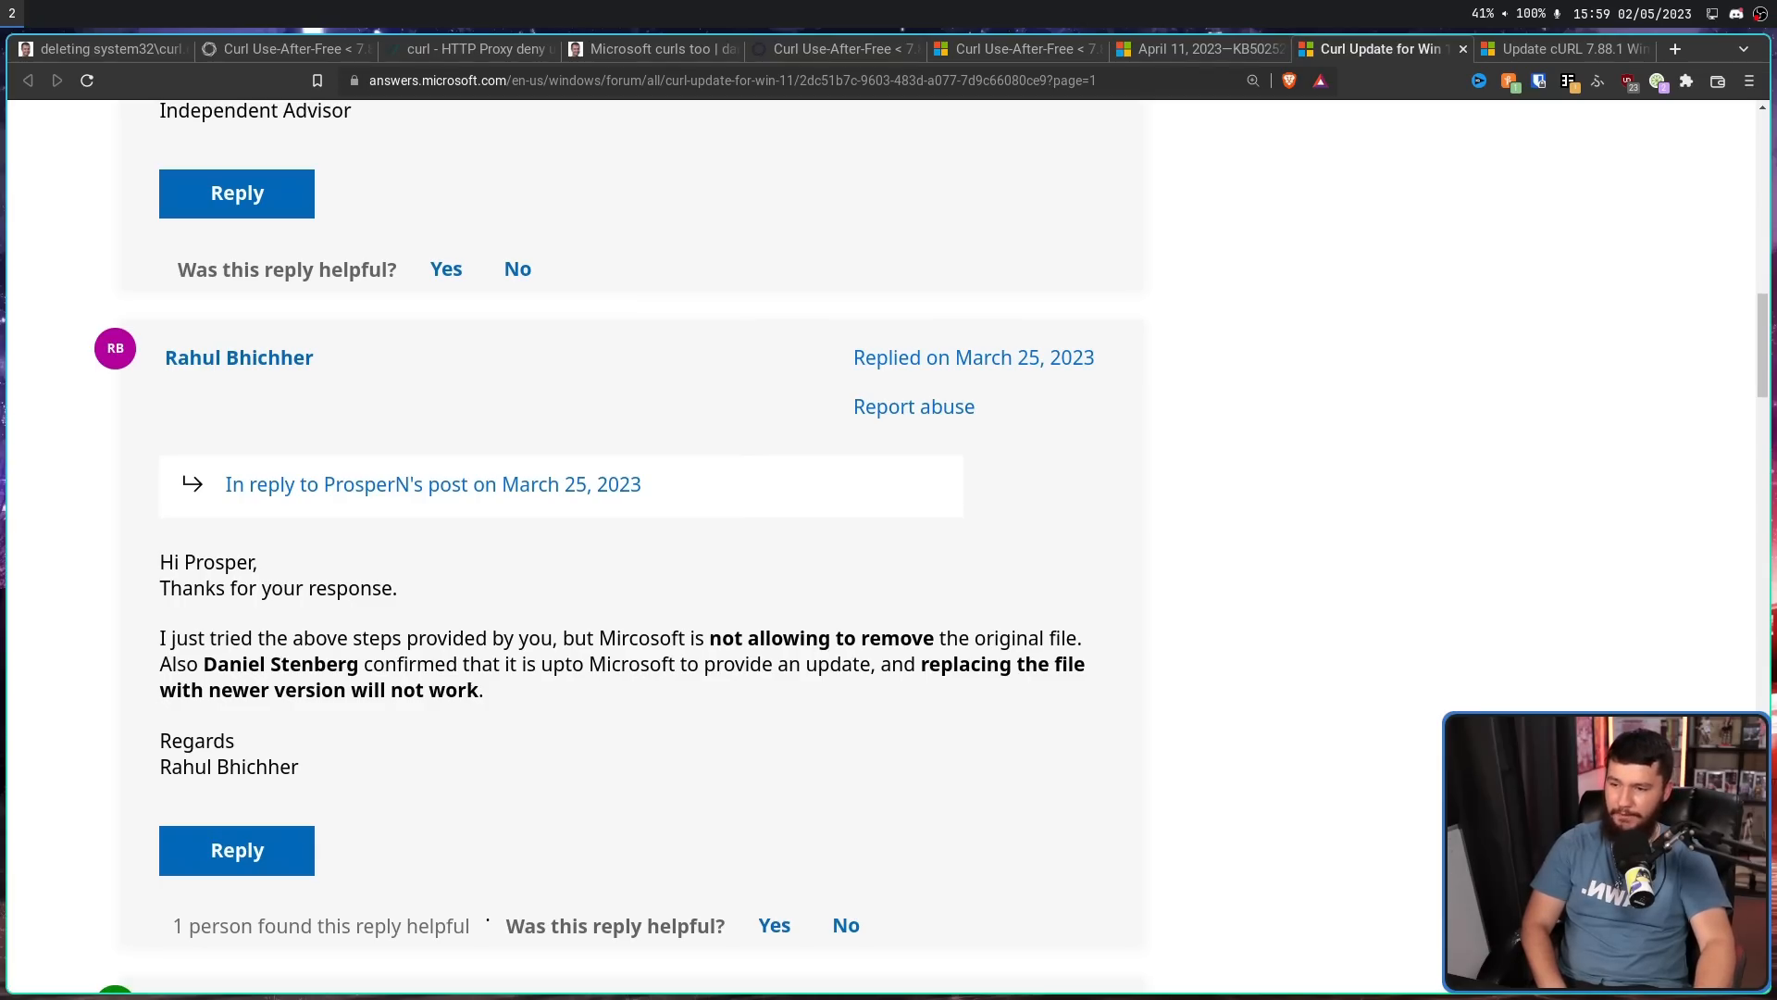
pyautogui.moveTo(709, 636); pyautogui.dragTo(822, 637)
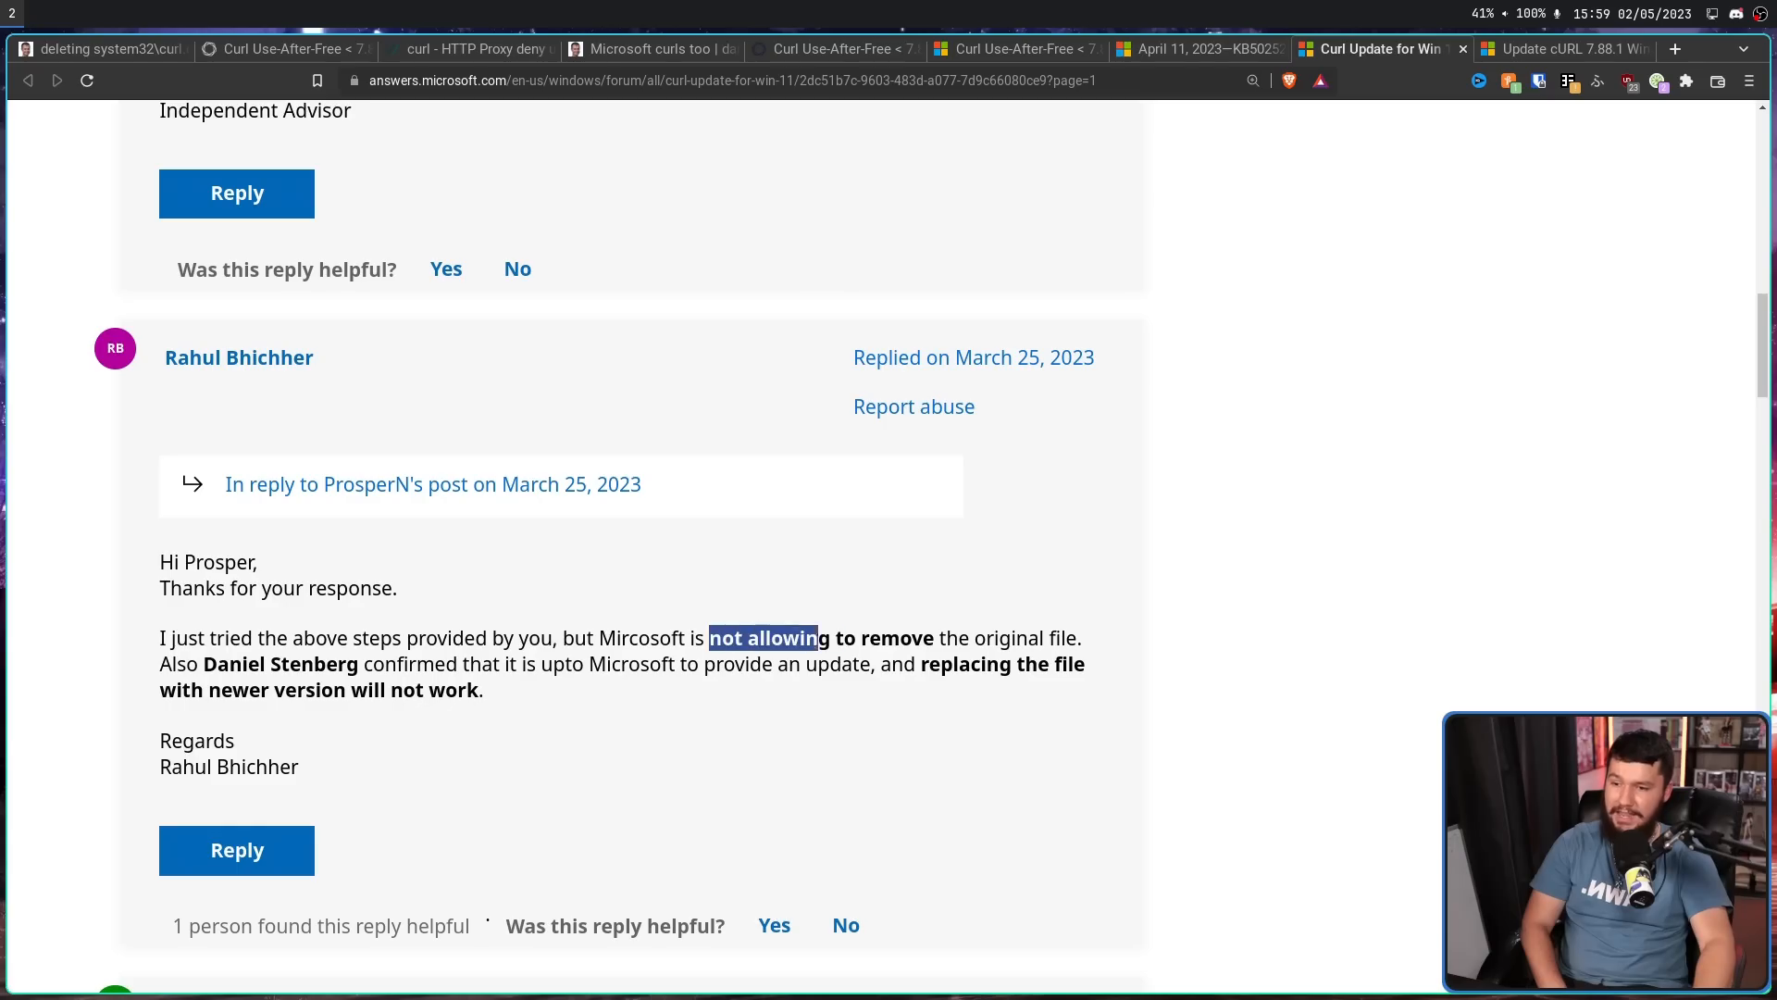
pyautogui.moveTo(709, 637); pyautogui.dragTo(1083, 637)
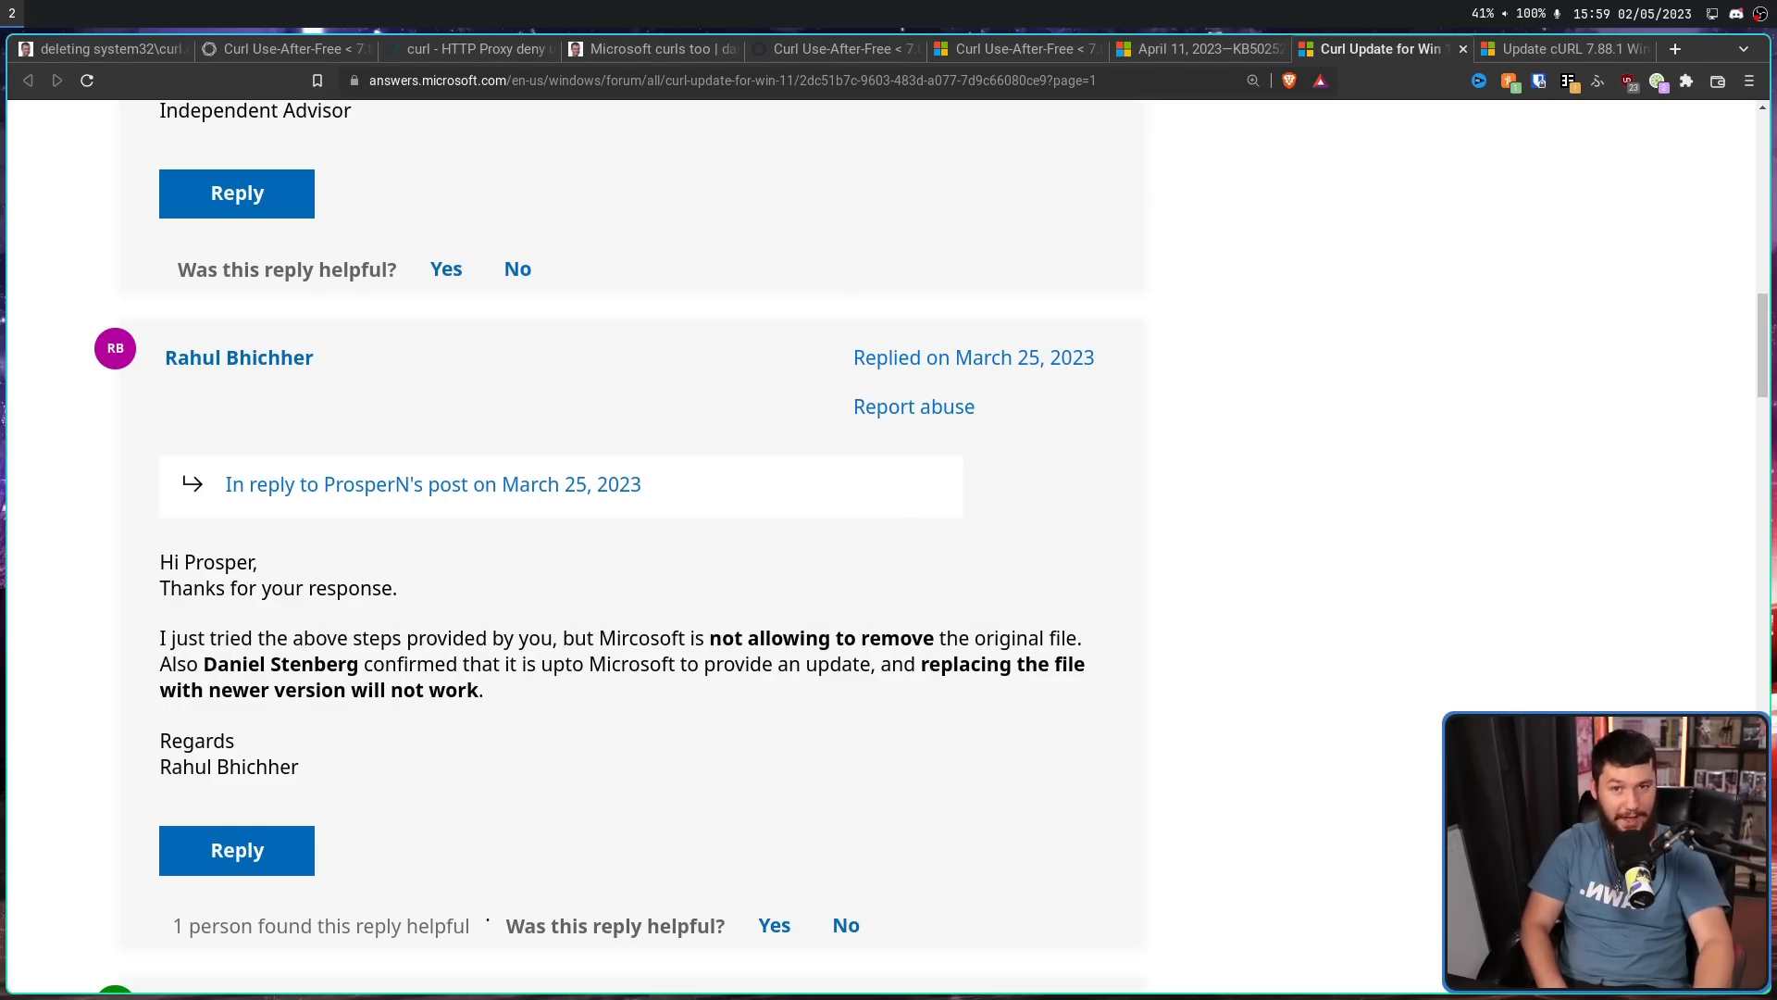
pyautogui.scroll(3)
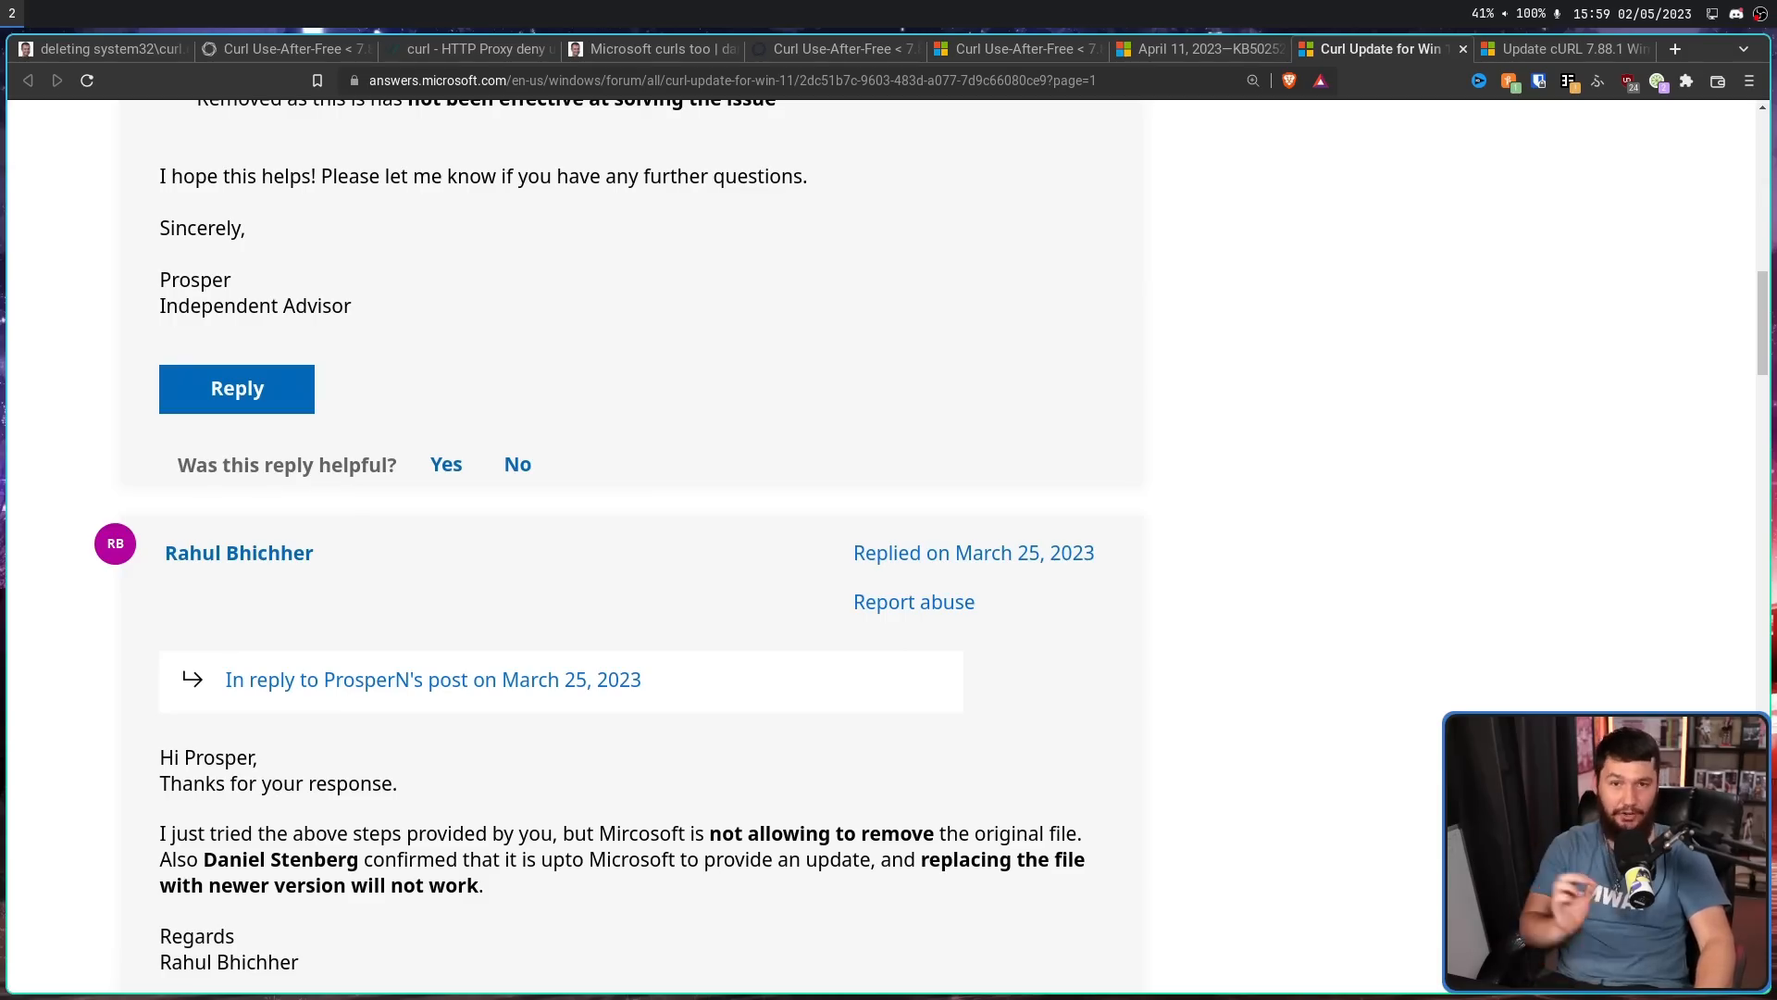
# - Read the 'Update cURL 7.88.1 Windows Server' answers, highlighting a phrase in one answer
pyautogui.click(1564, 48)
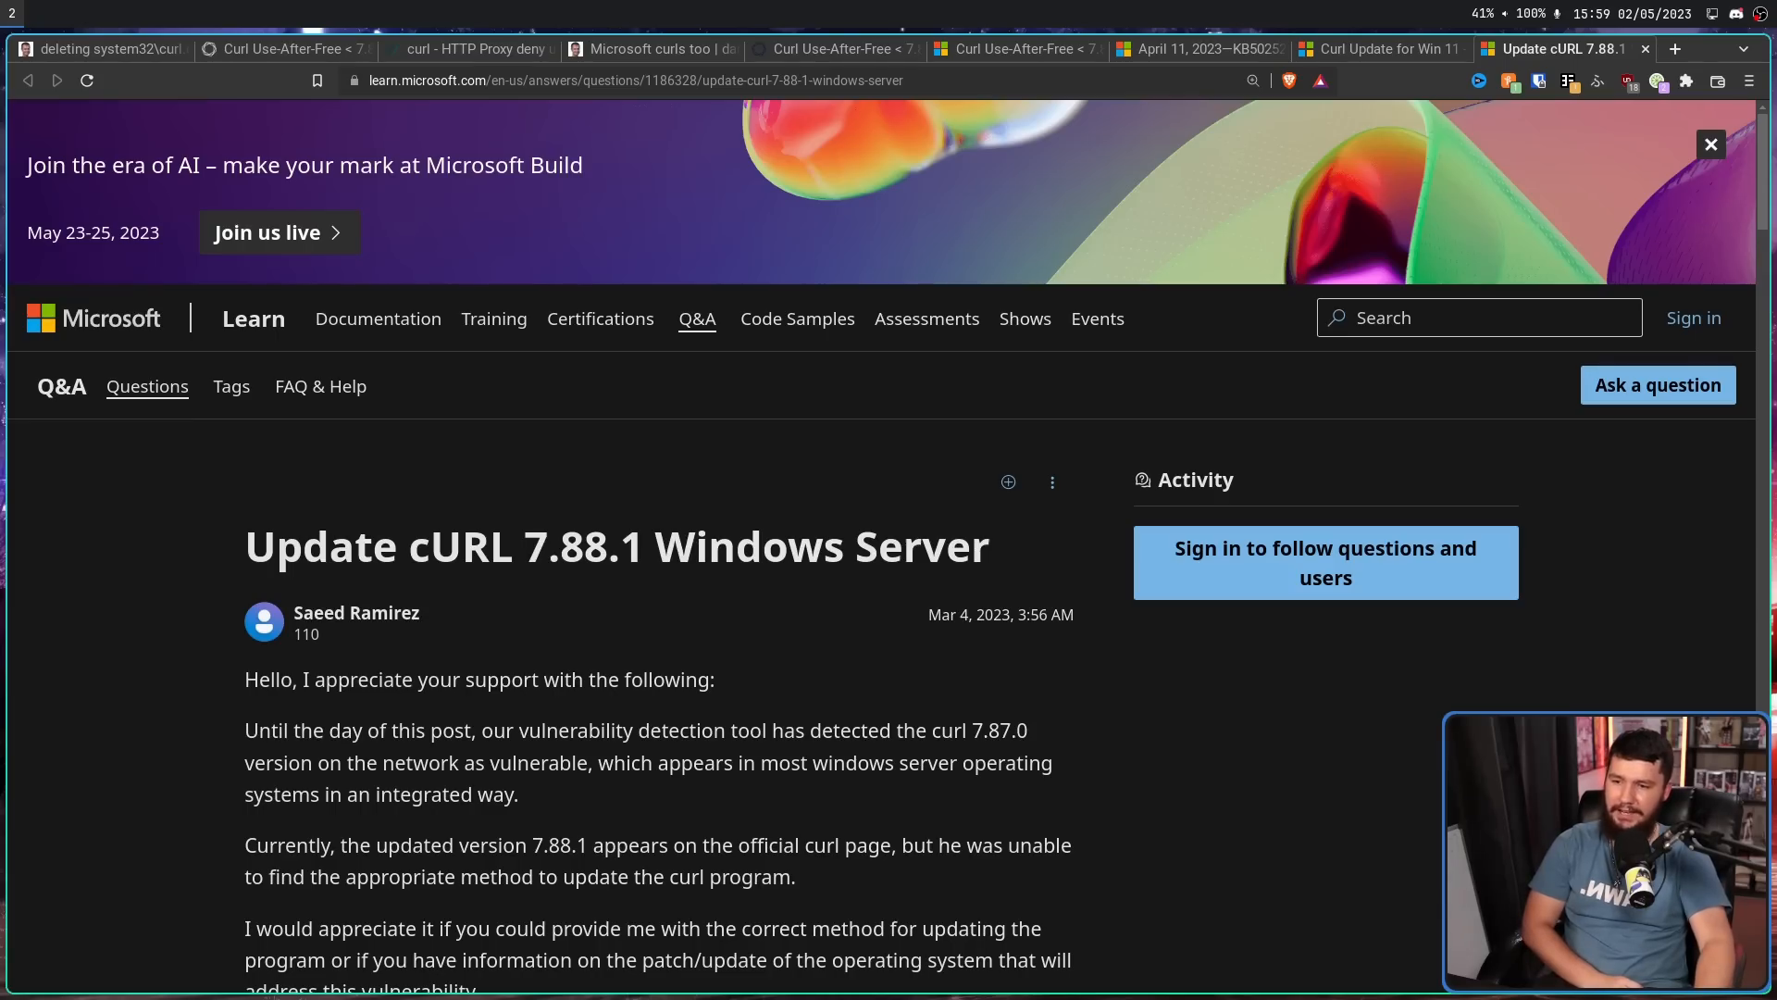
pyautogui.scroll(-3)
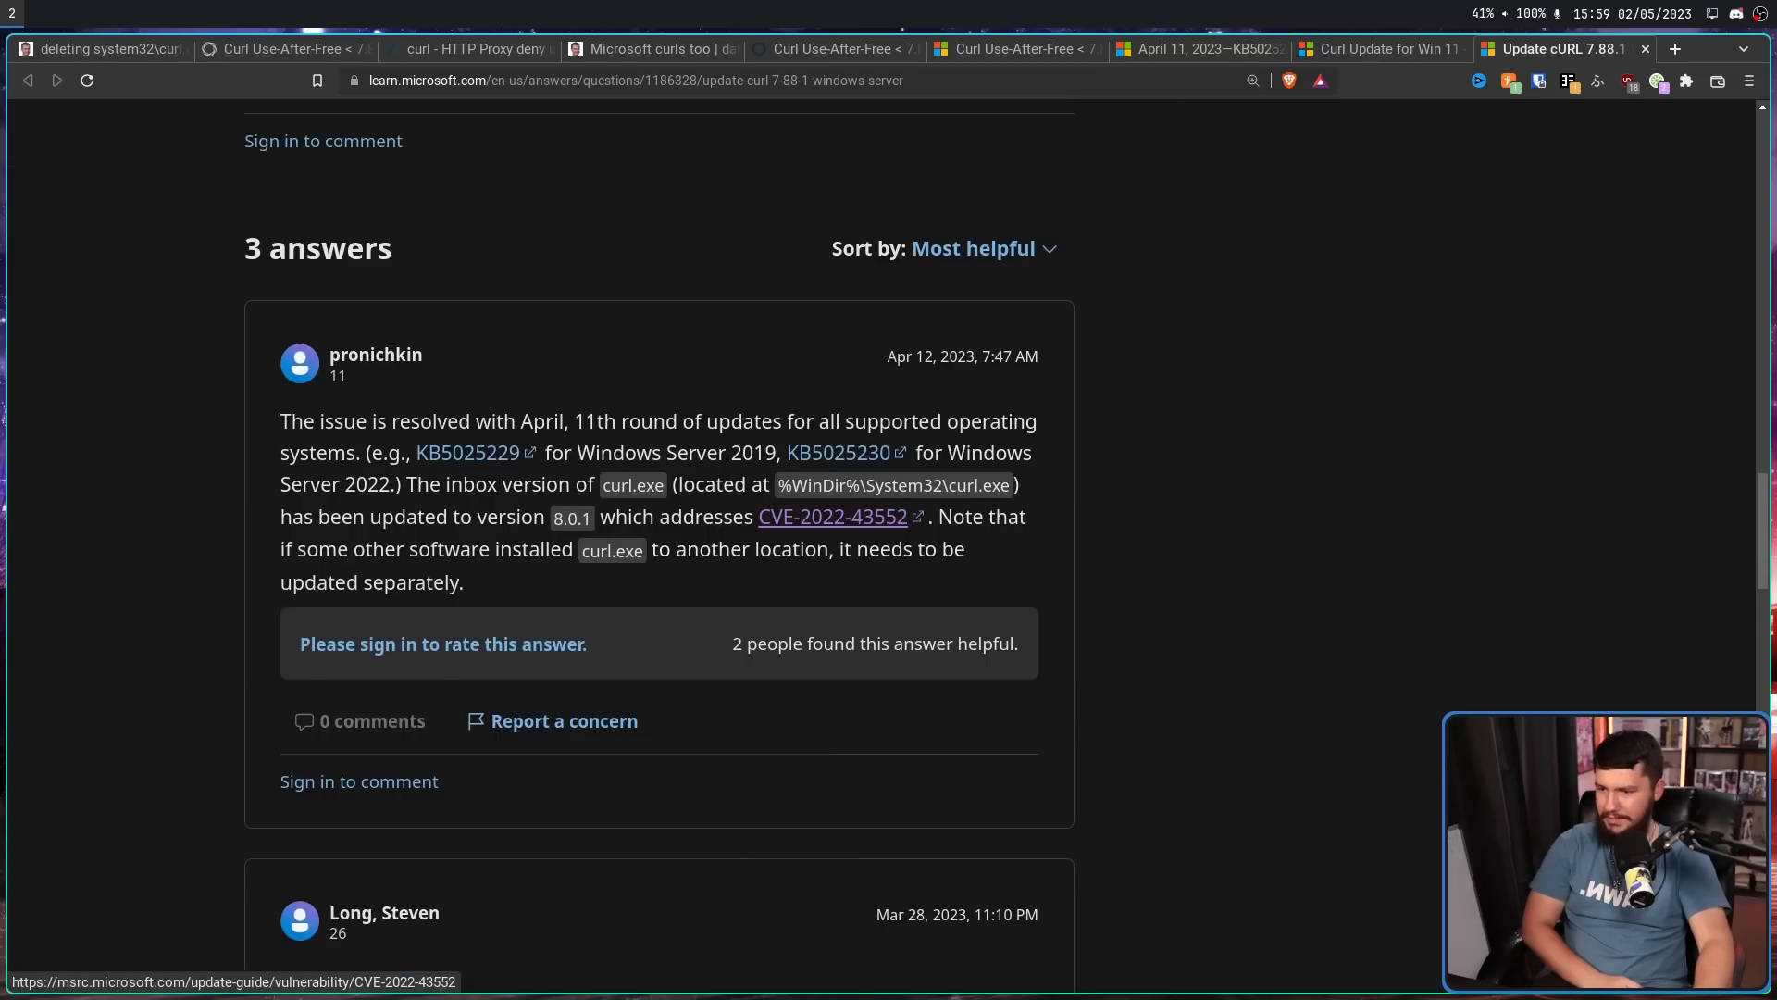
pyautogui.scroll(-3)
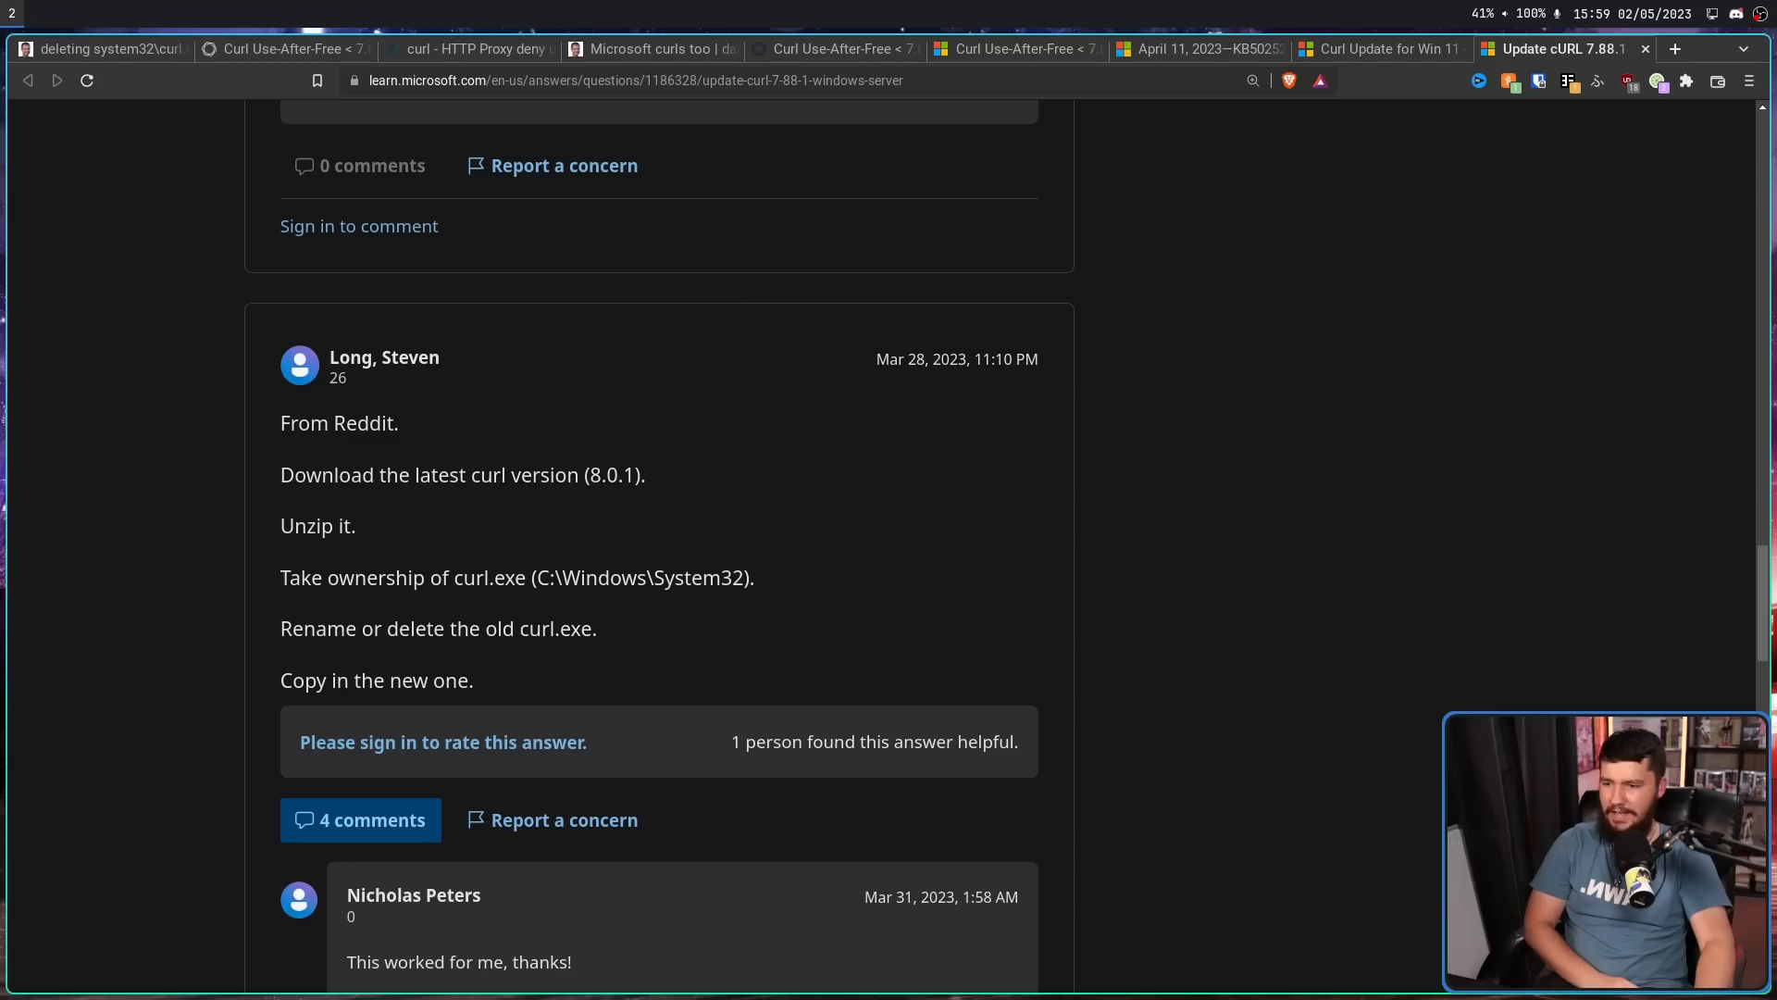
pyautogui.moveTo(280, 628); pyautogui.dragTo(598, 628)
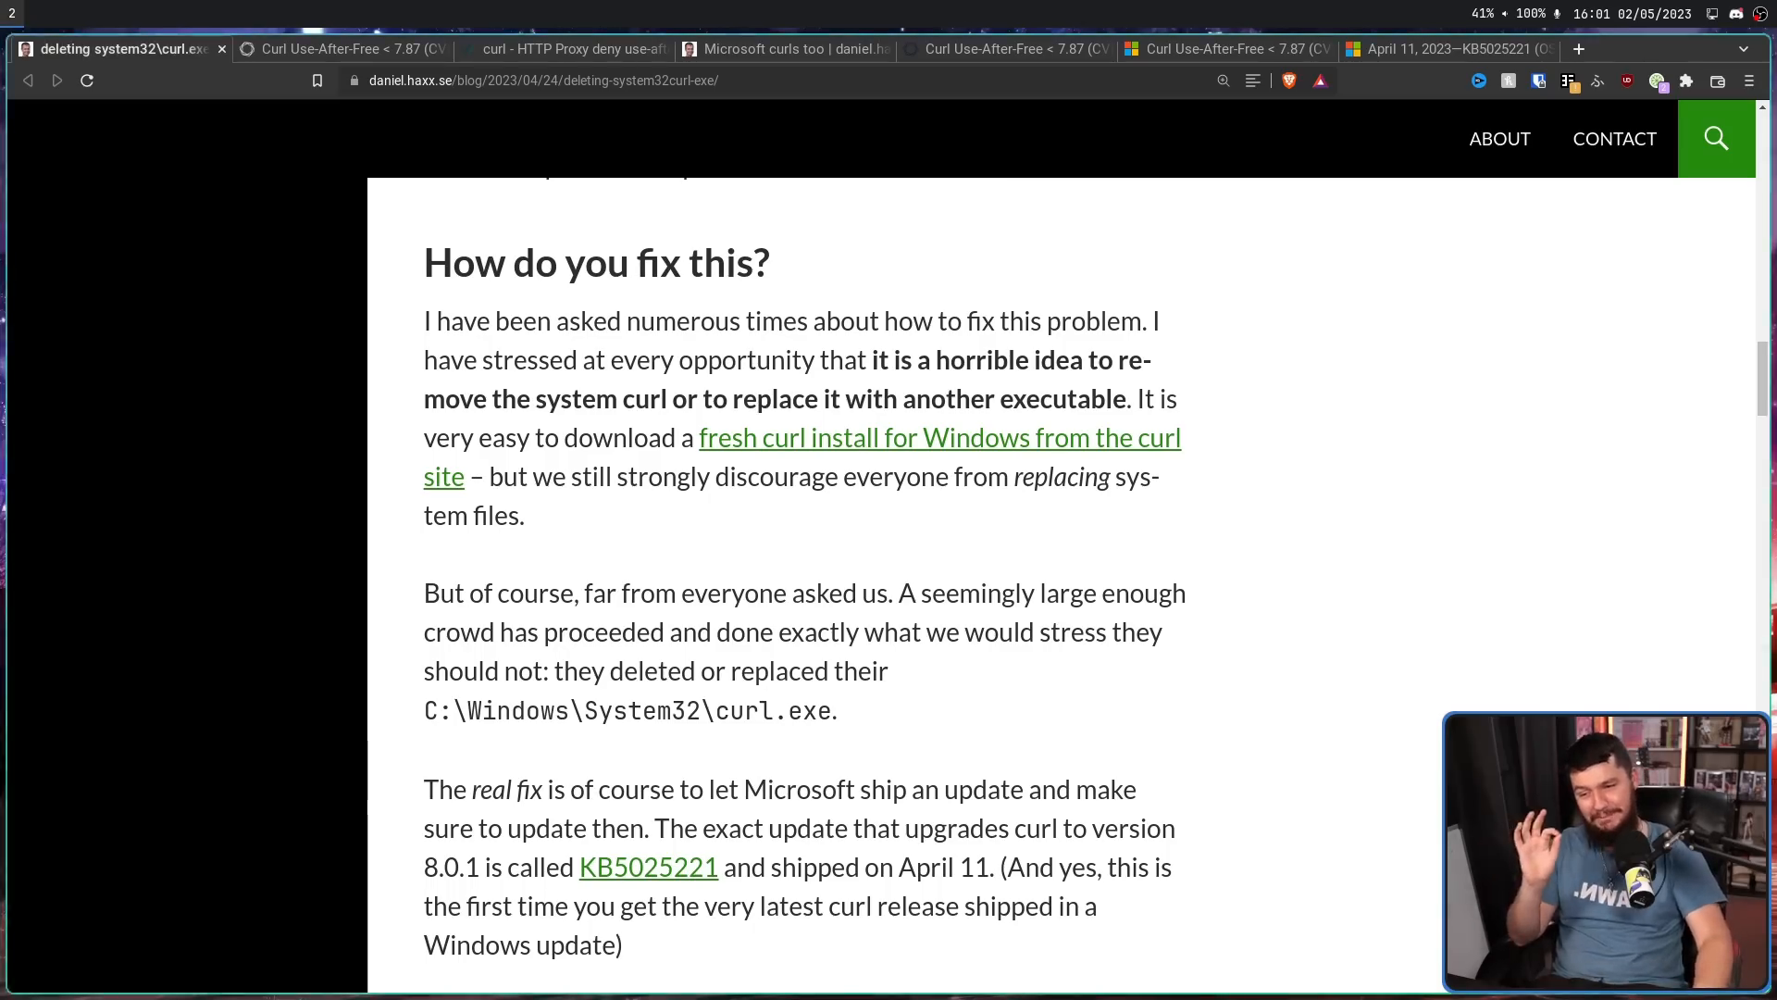
# - Scroll down to the 'How do you fix this?' section and reach the 'Manually replaced curl.exe' answers link
pyautogui.scroll(-3)
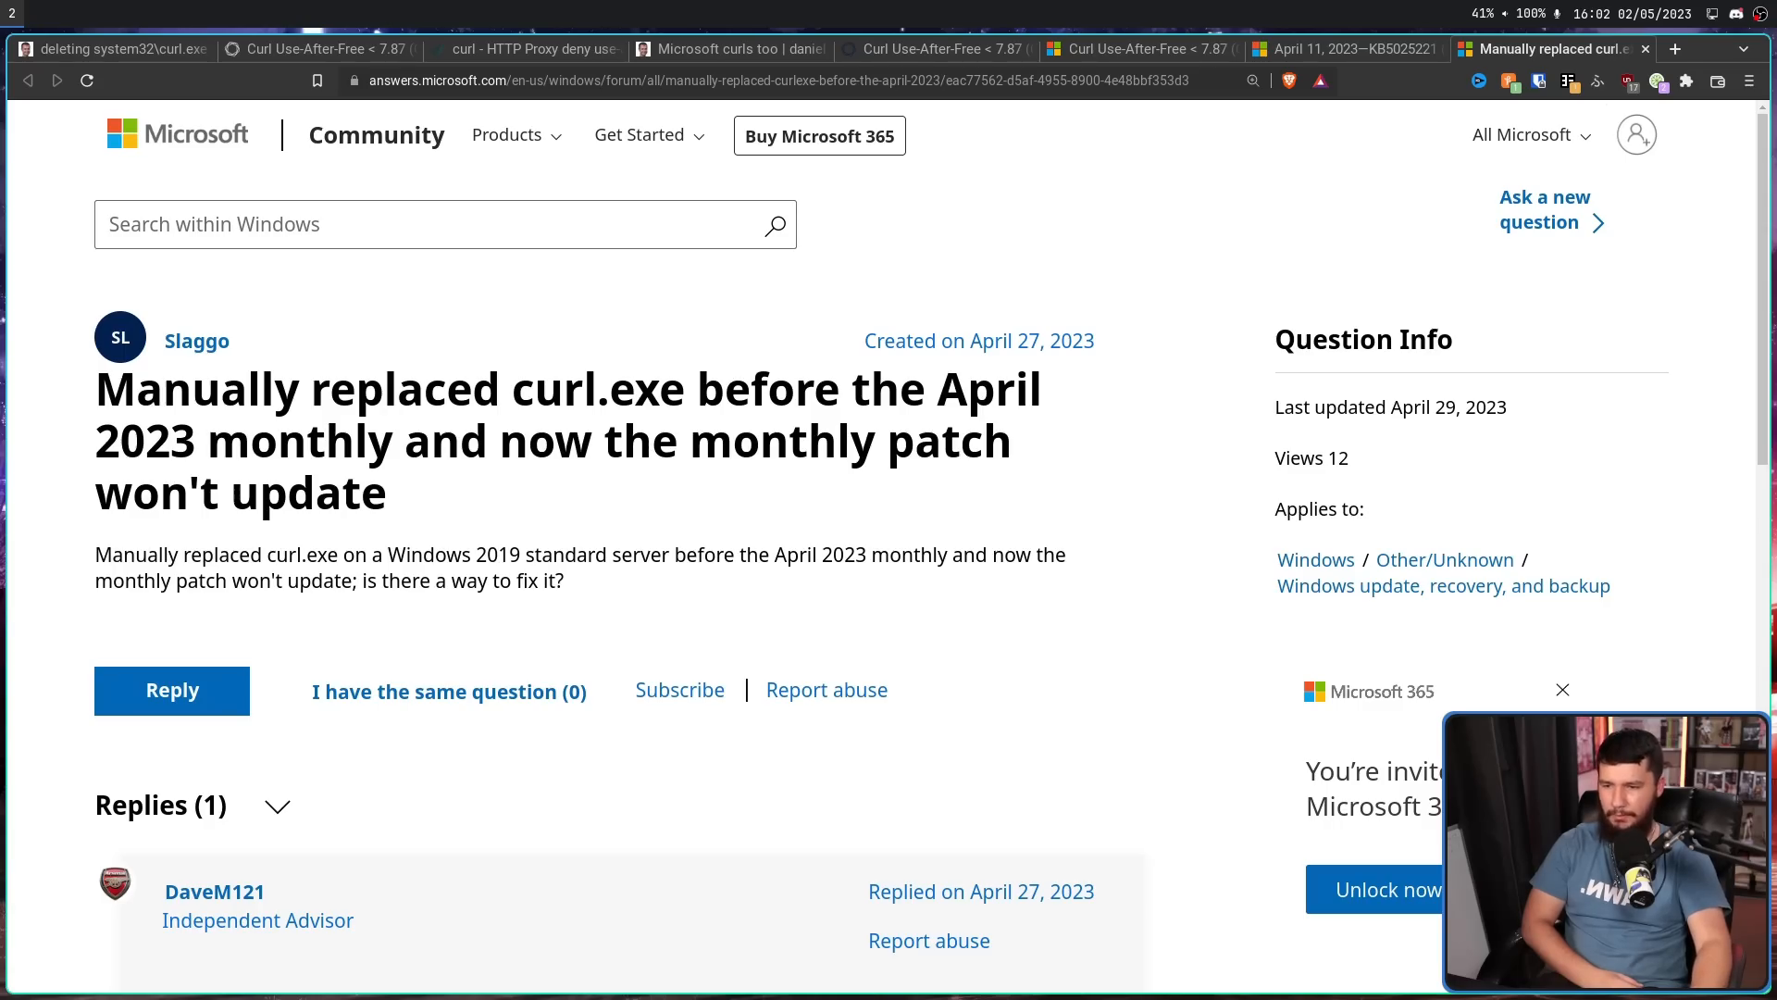
# - Scroll the curl.exe article down to its closing 'We are not responsible' section and credits
pyautogui.scroll(-3)
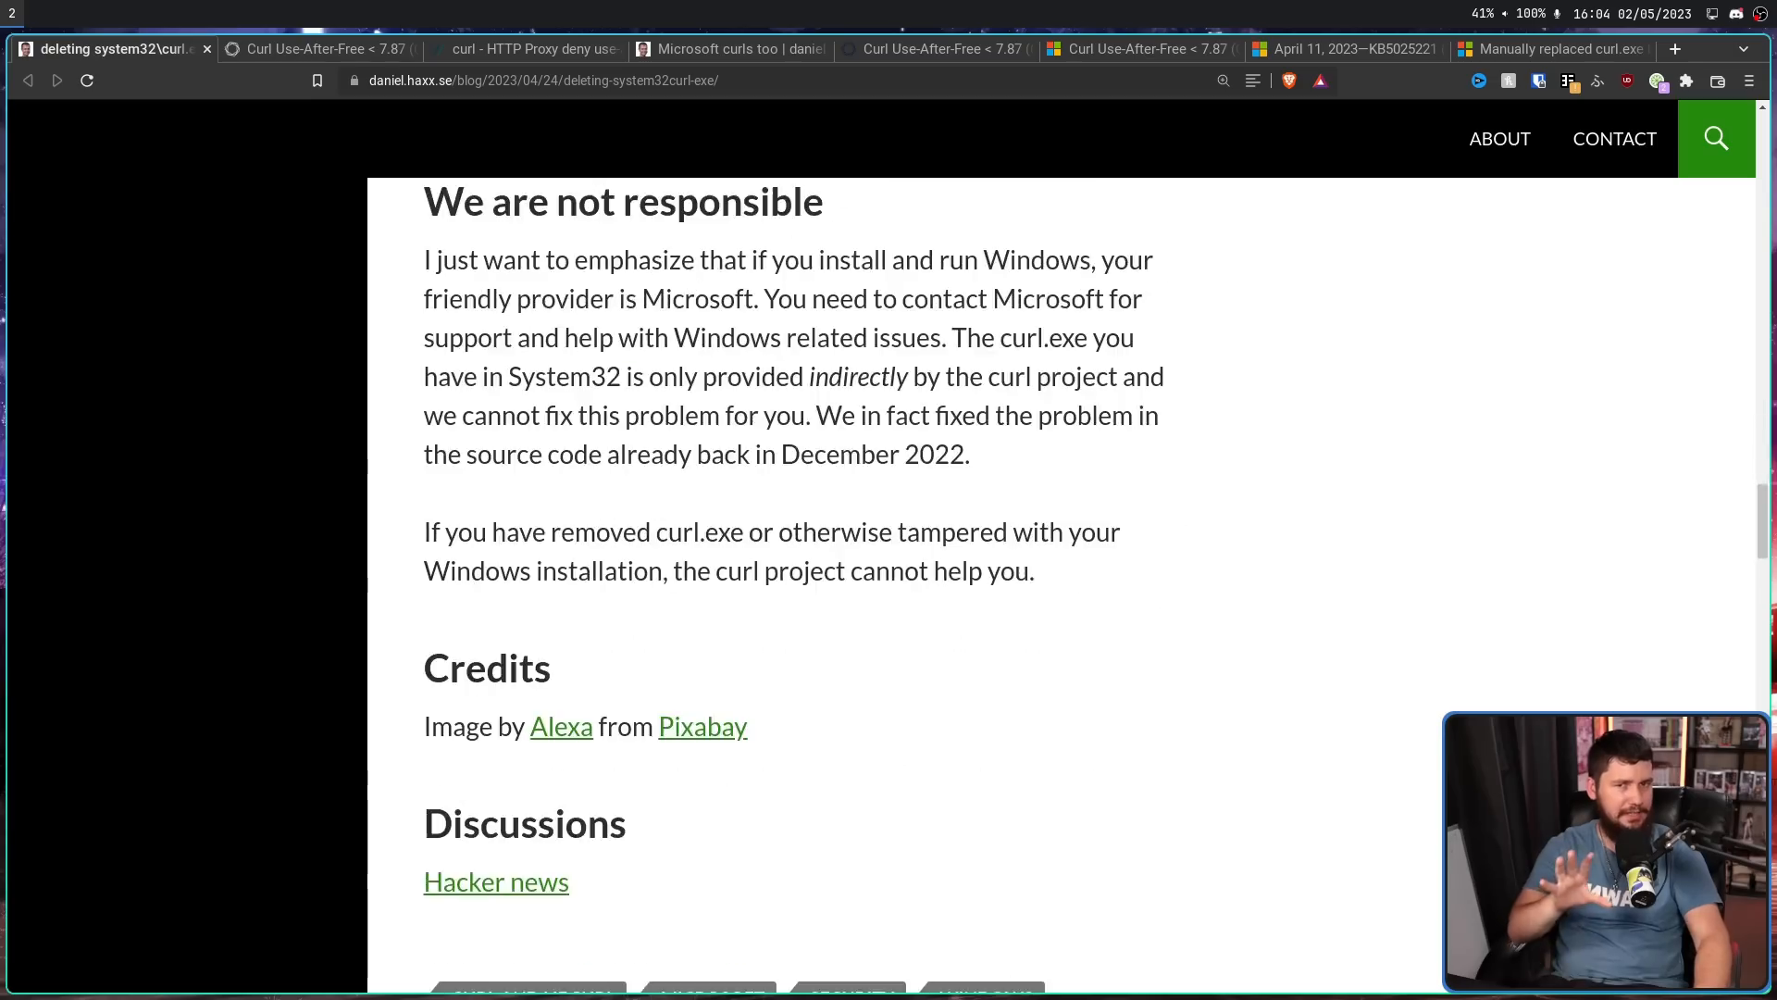
pyautogui.scroll(-3)
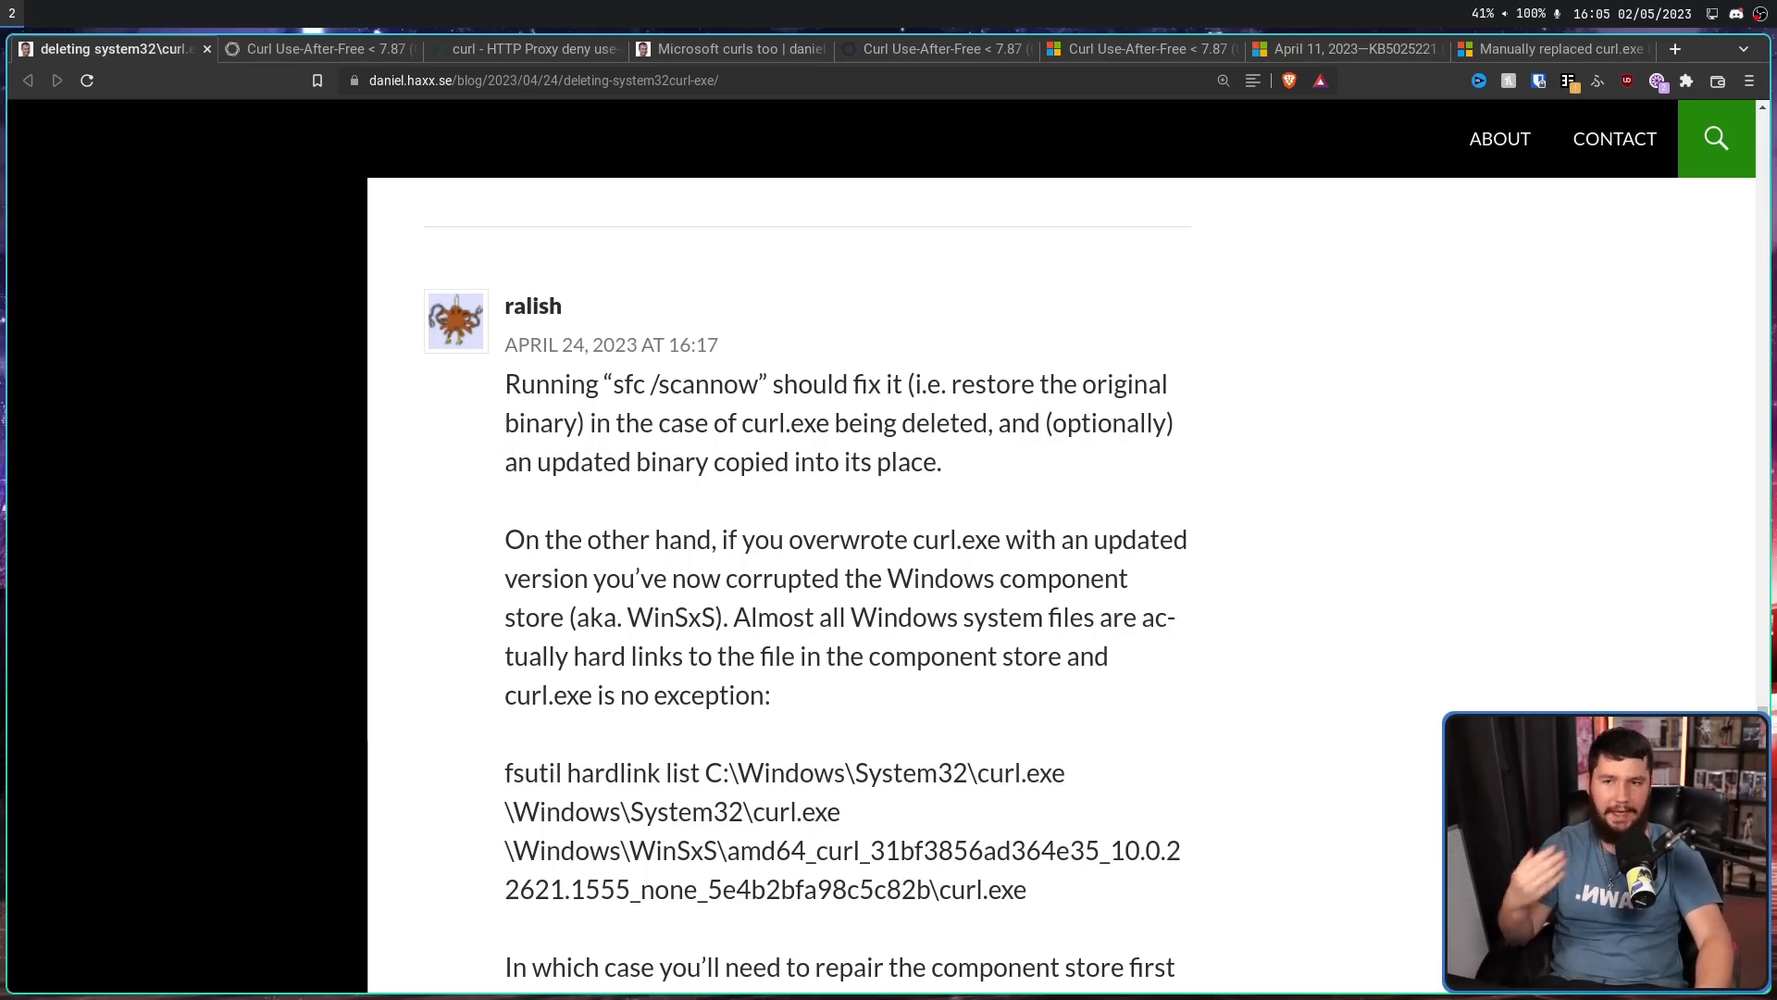
pyautogui.scroll(-3)
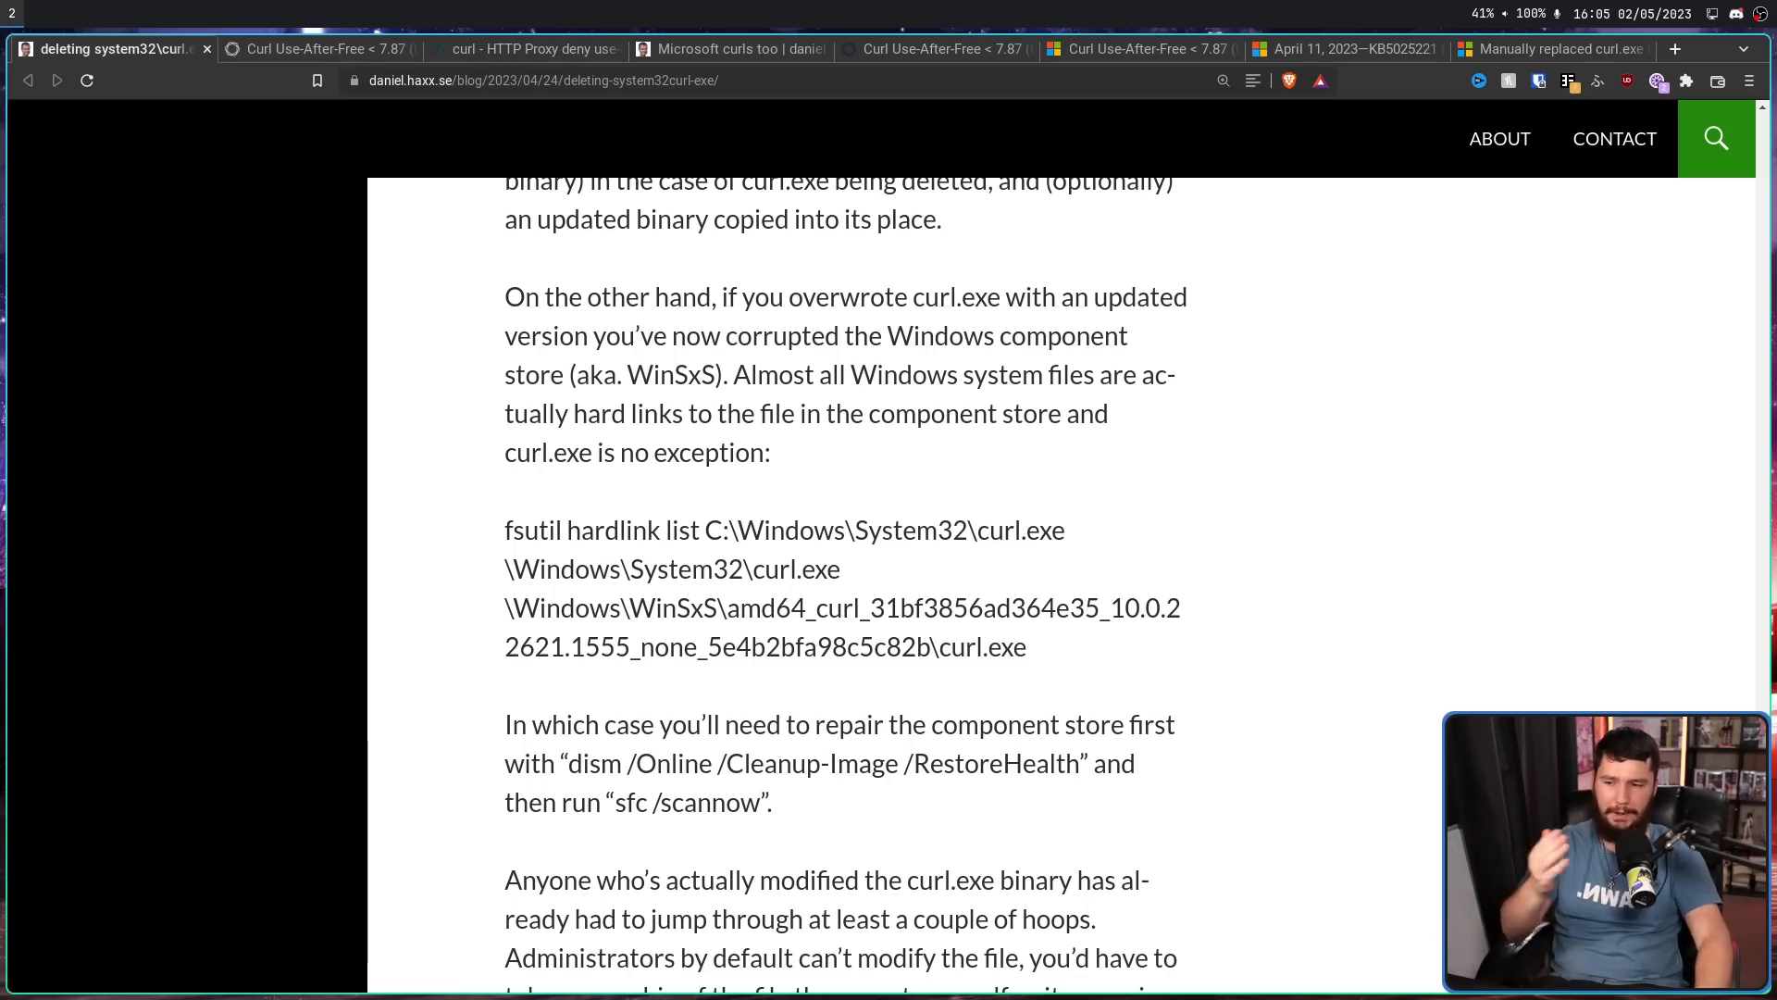
pyautogui.scroll(-3)
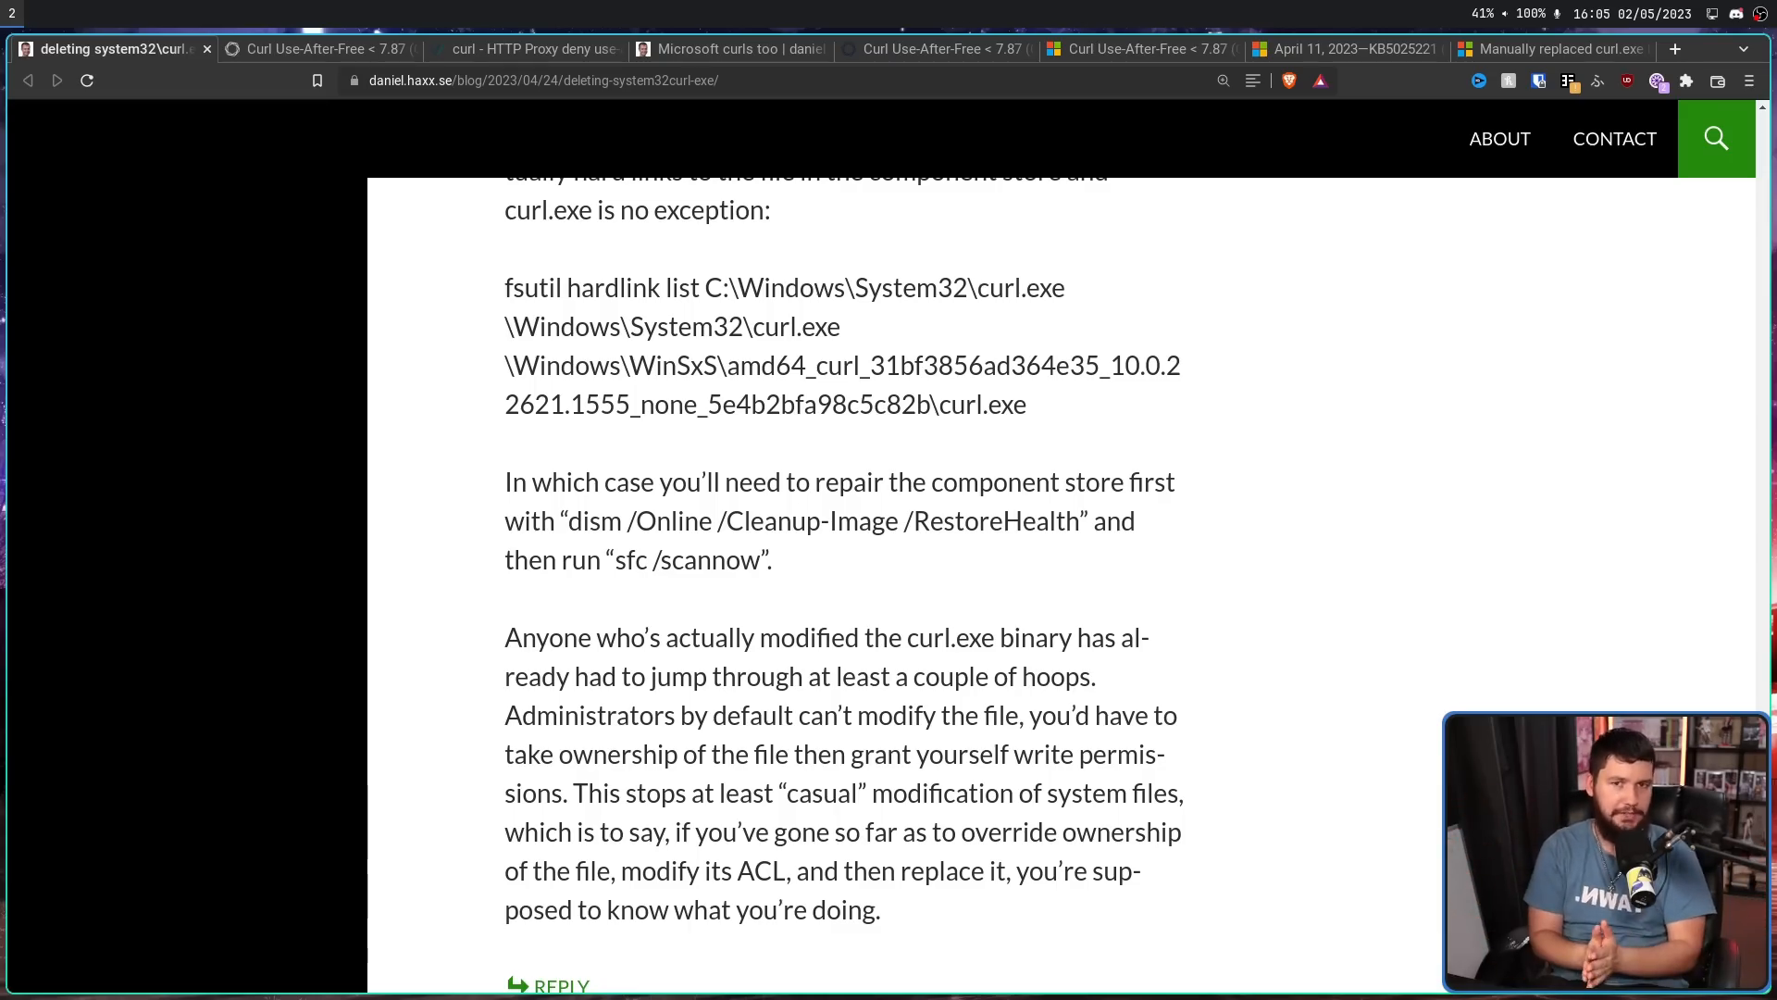
pyautogui.scroll(-3)
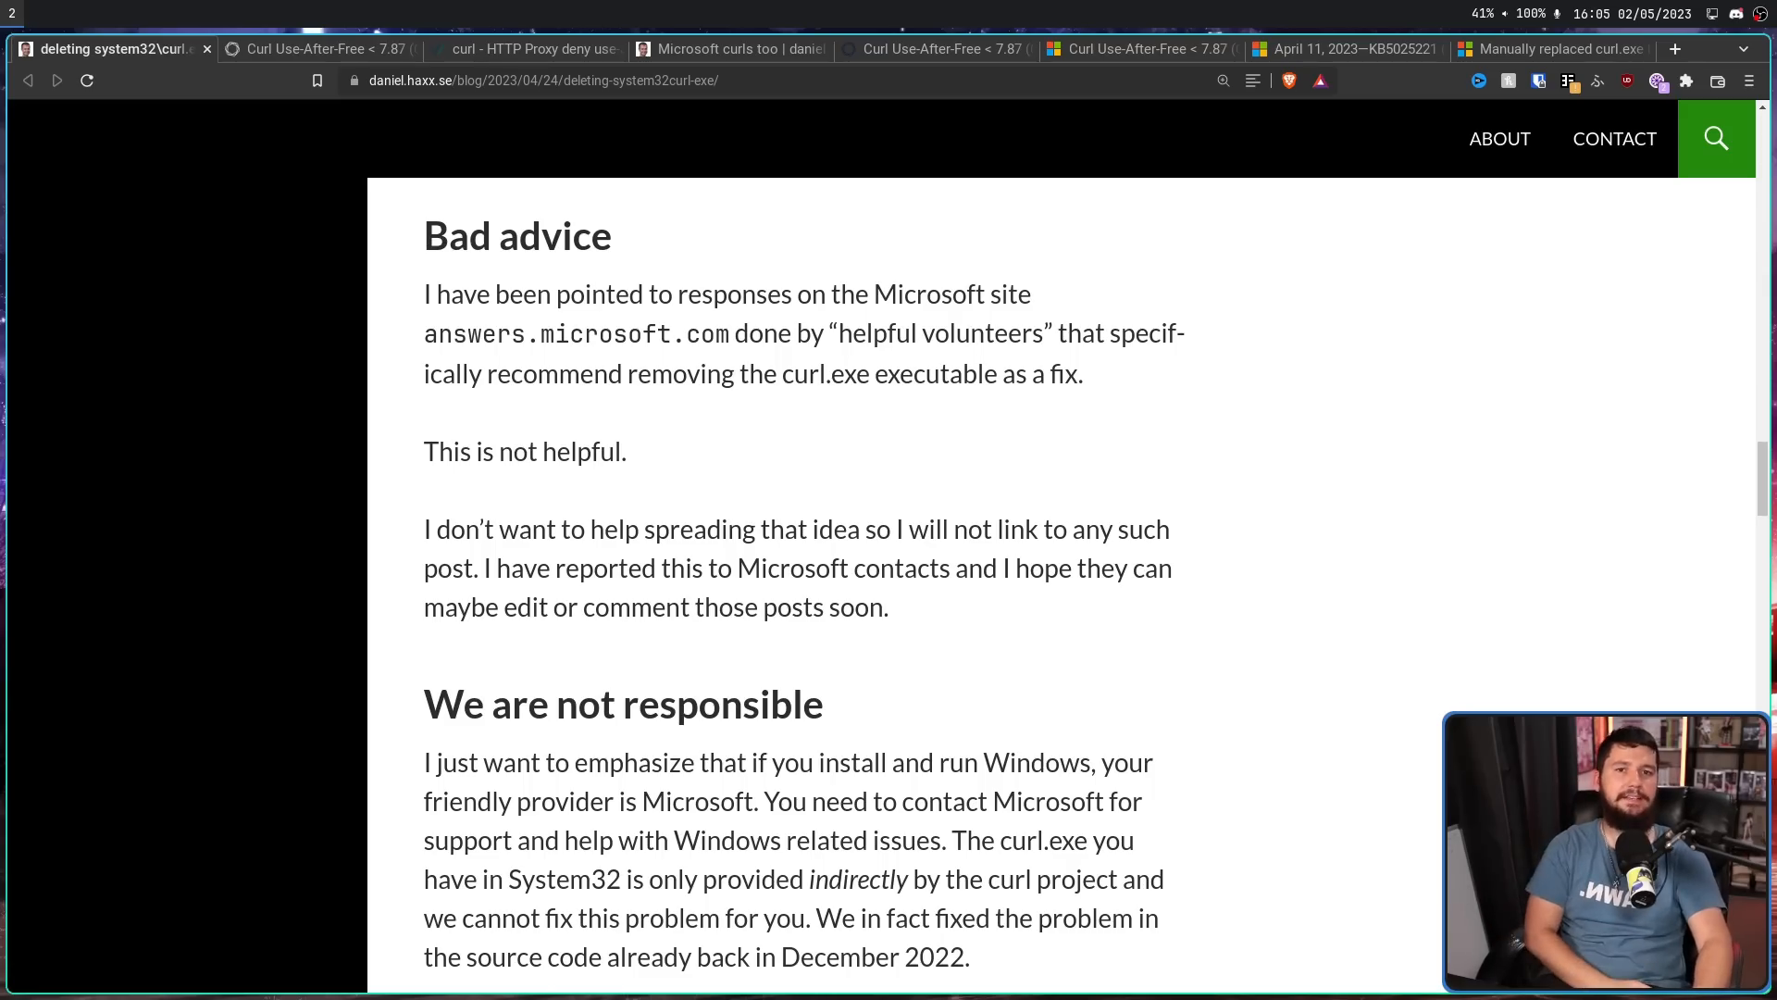